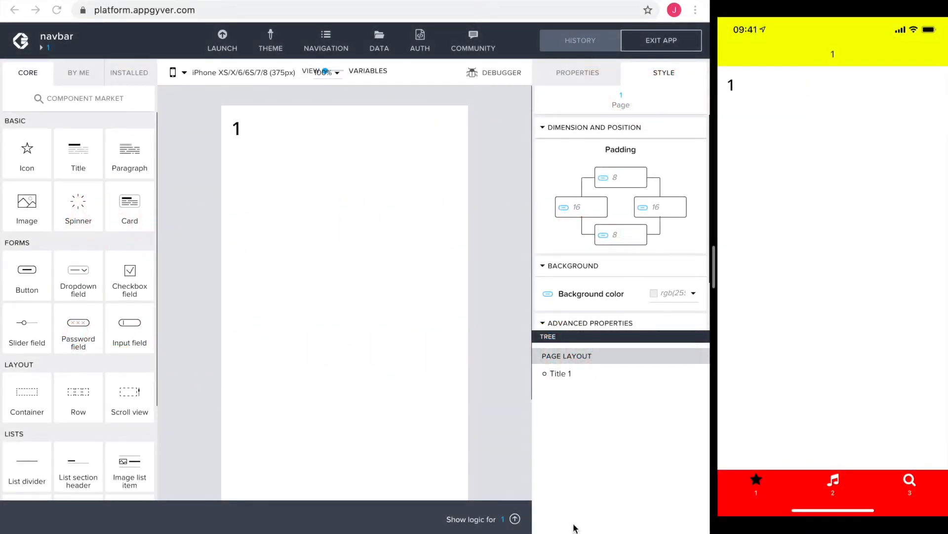
mouse_move(459, 453)
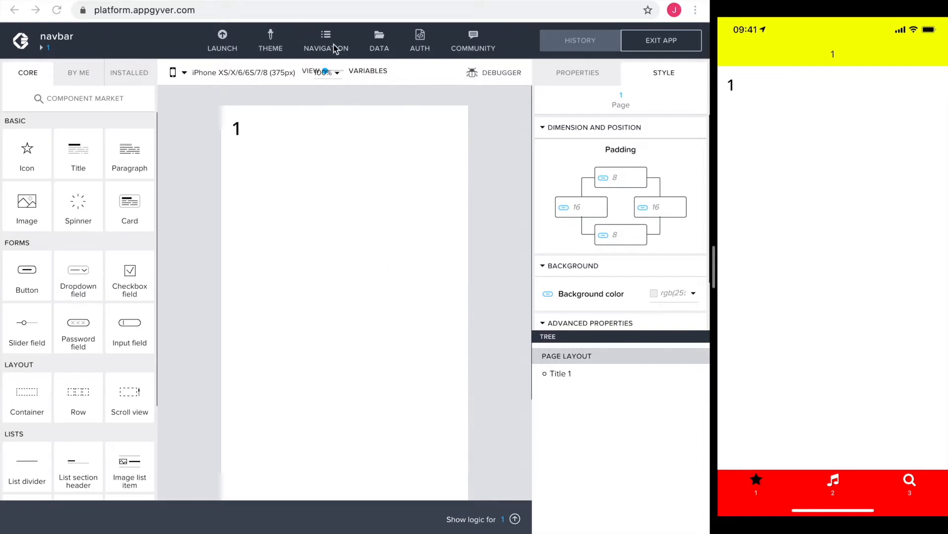
Disable the built-in navigation menu (Enabled? = No) and save the app
click(326, 40)
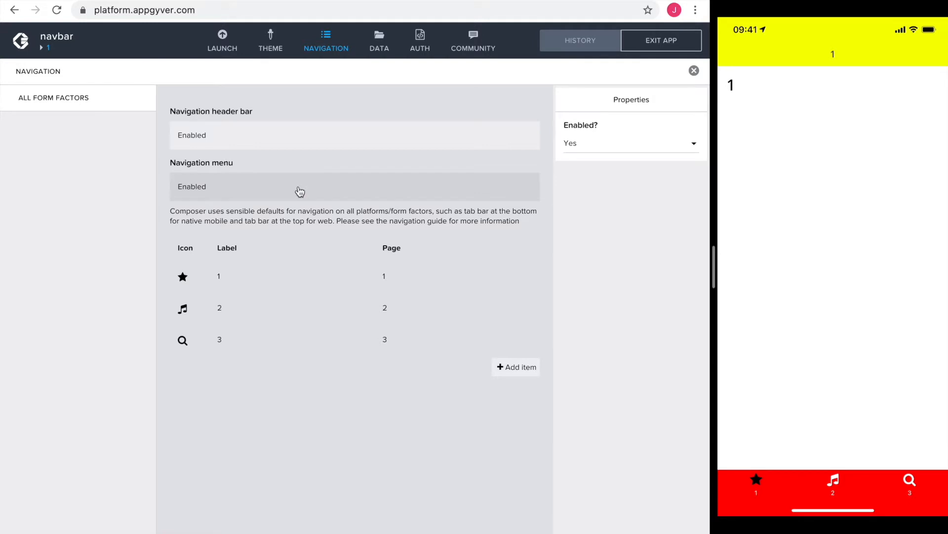
click(630, 144)
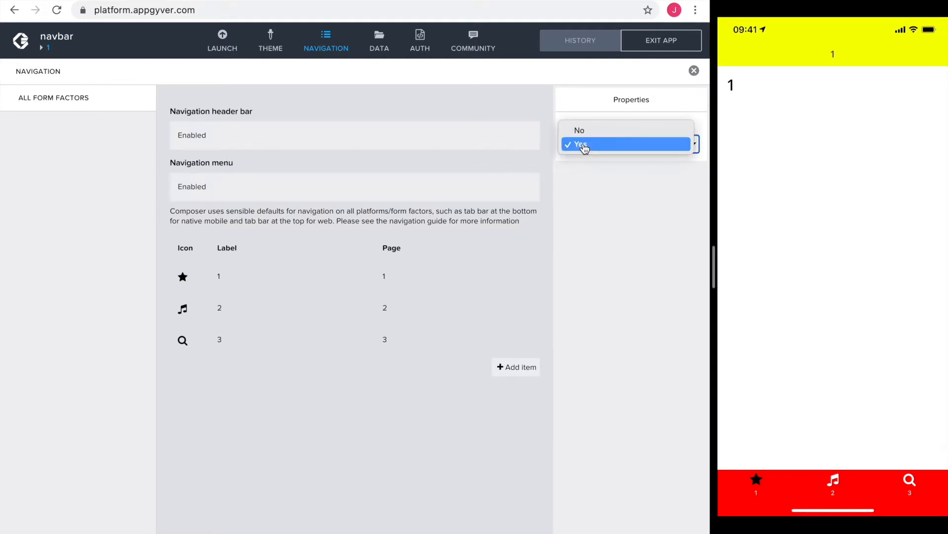
click(579, 130)
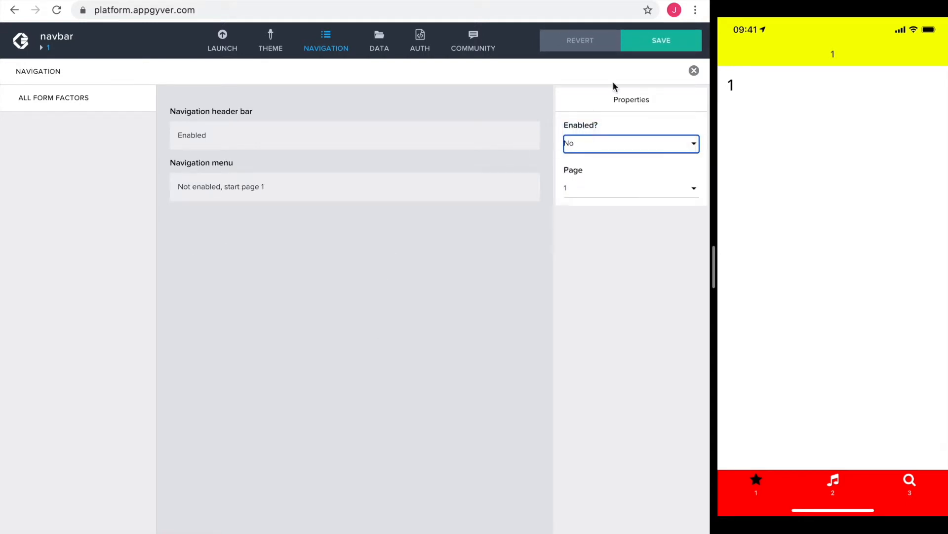
click(661, 39)
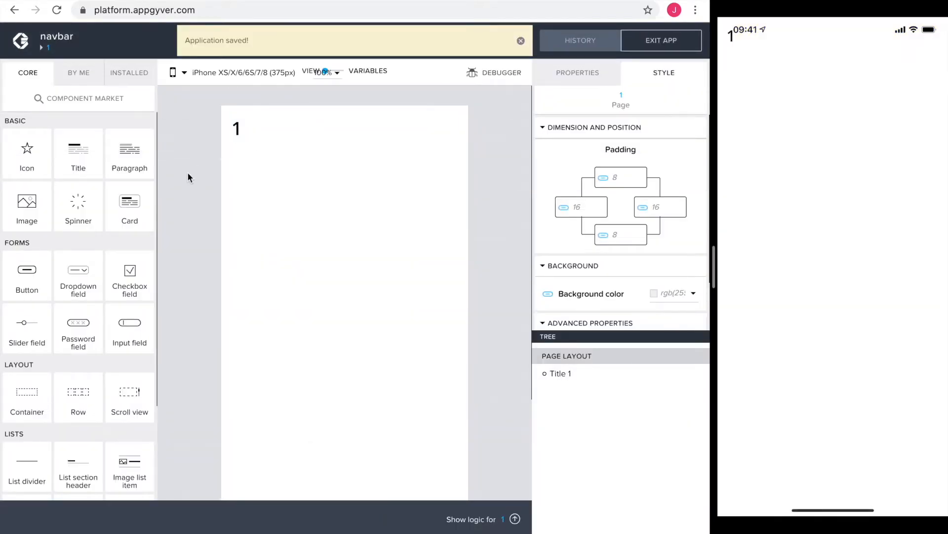
mouse_move(128, 396)
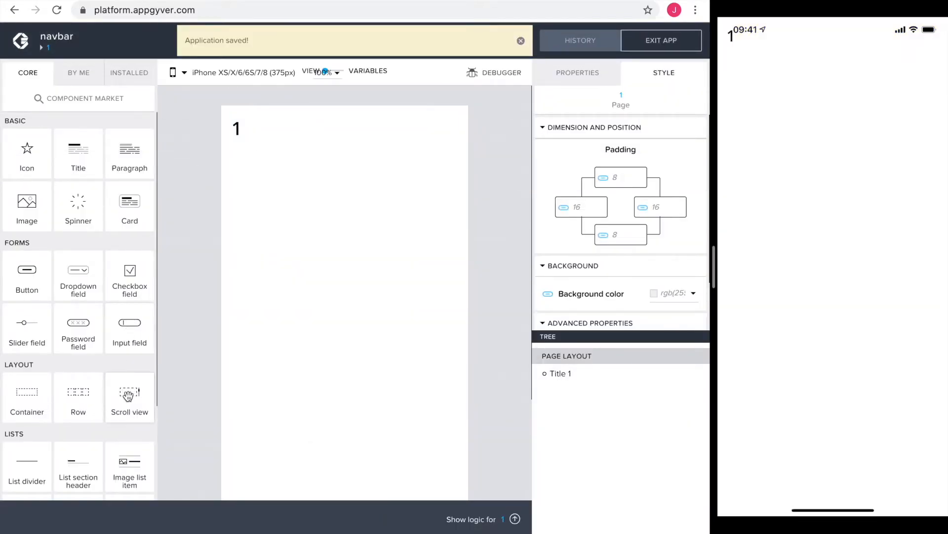
Add a scroll view with a row to page 1 and place an image-with-text in the first cell
drag(130, 392, 344, 155)
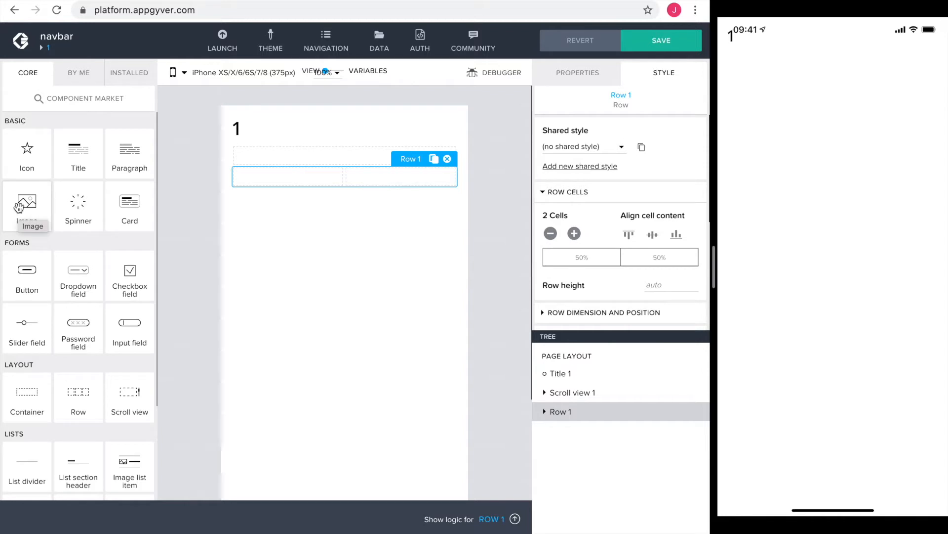
drag(27, 206, 291, 176)
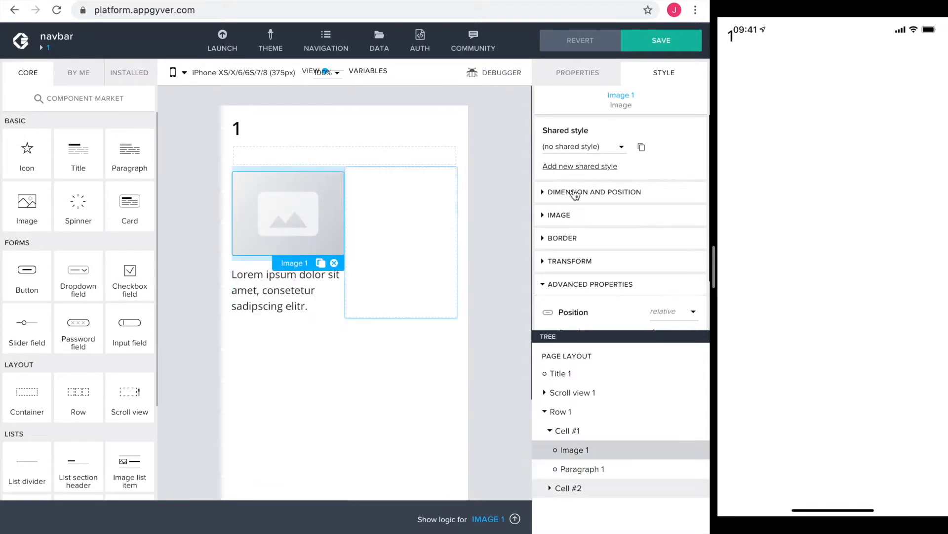
Size the image to 35 px, zero its bottom margin and set its source to Icon Core.png
click(594, 192)
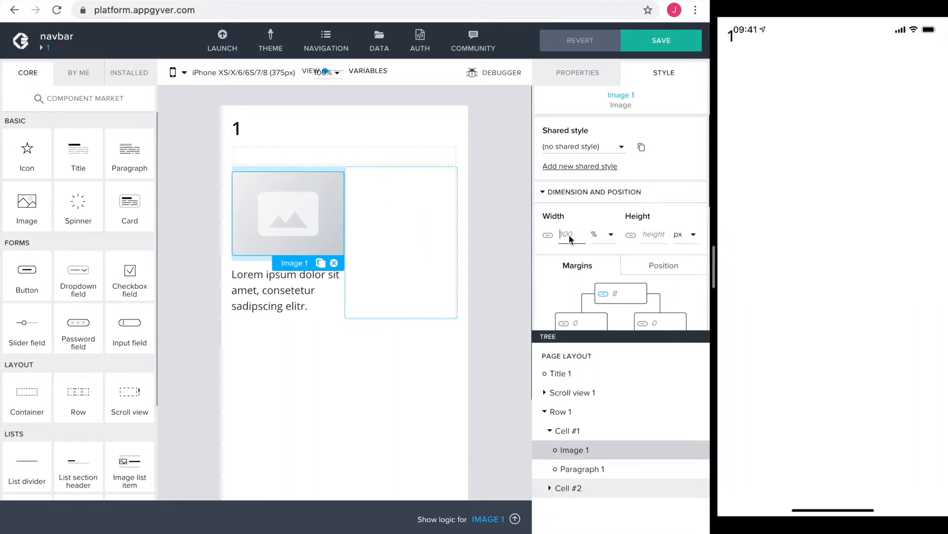
click(603, 235)
text(35)
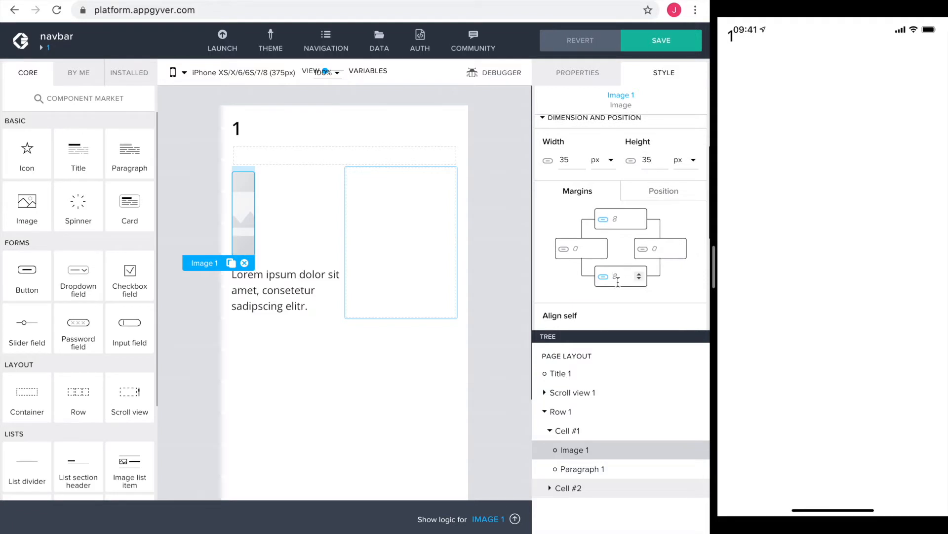
click(620, 277)
text(0)
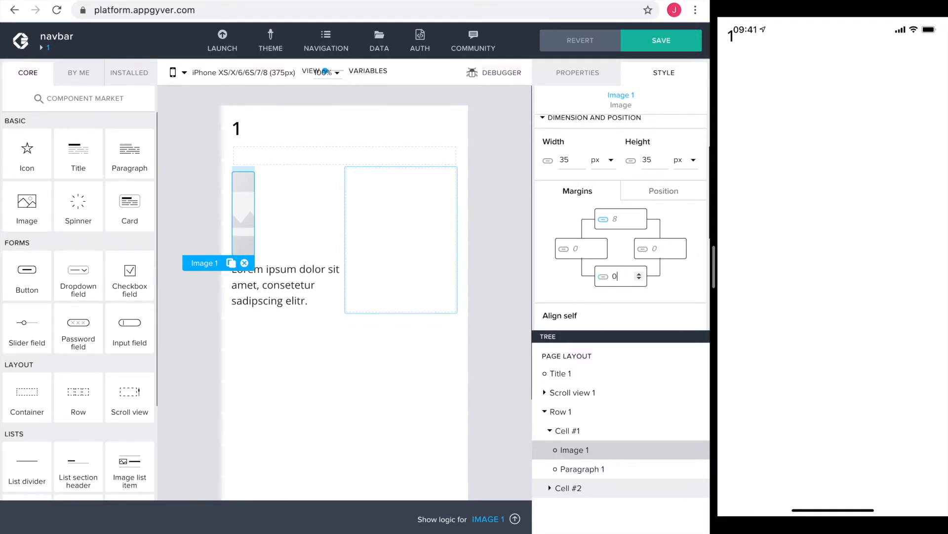
click(577, 73)
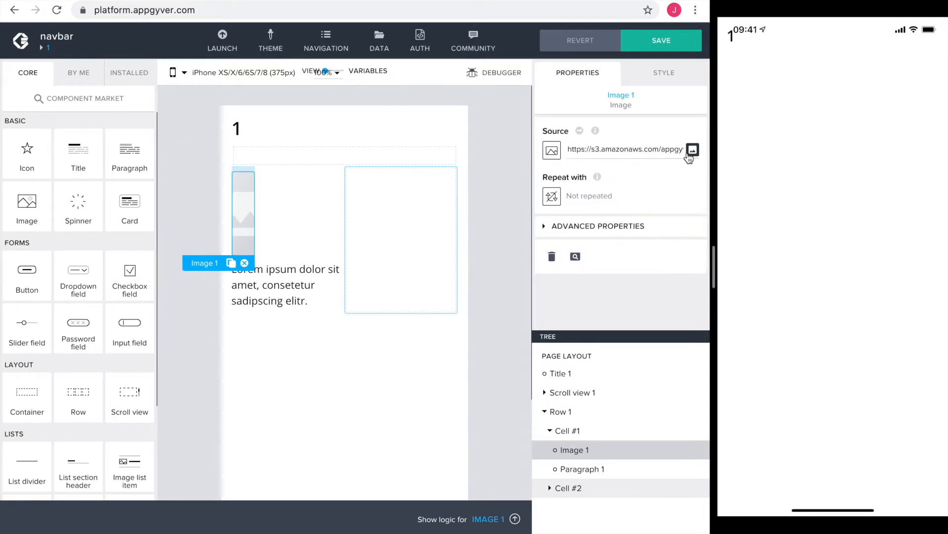
click(692, 149)
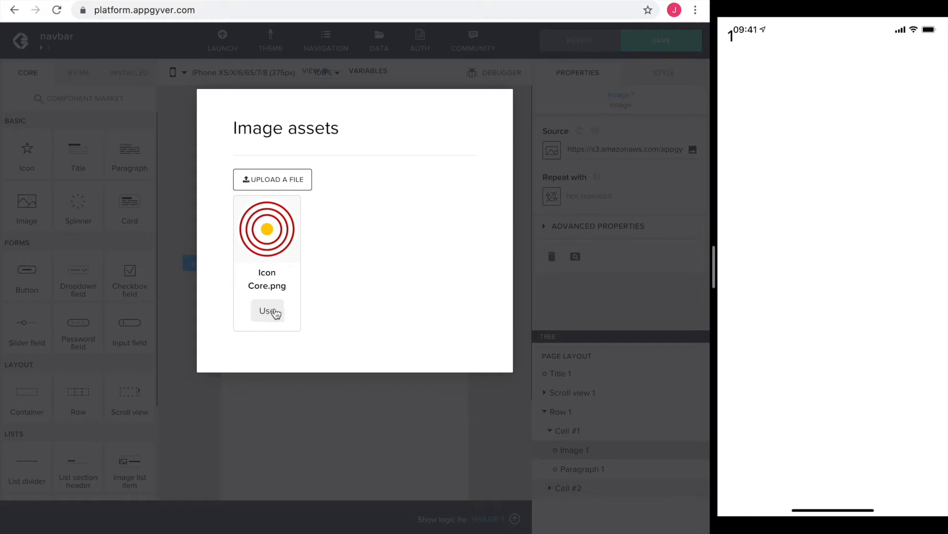
click(267, 310)
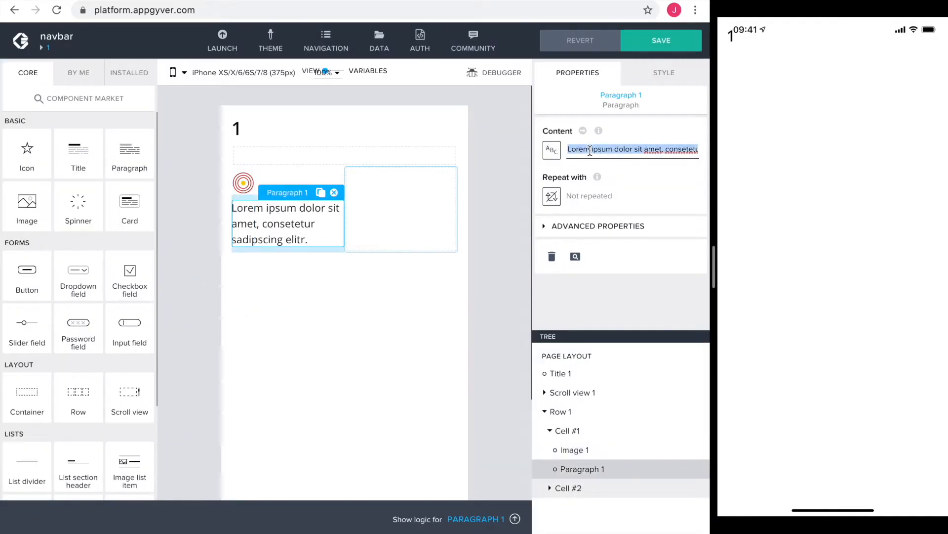
Label the paragraph 'One' and center the first cell's items horizontally
text(One)
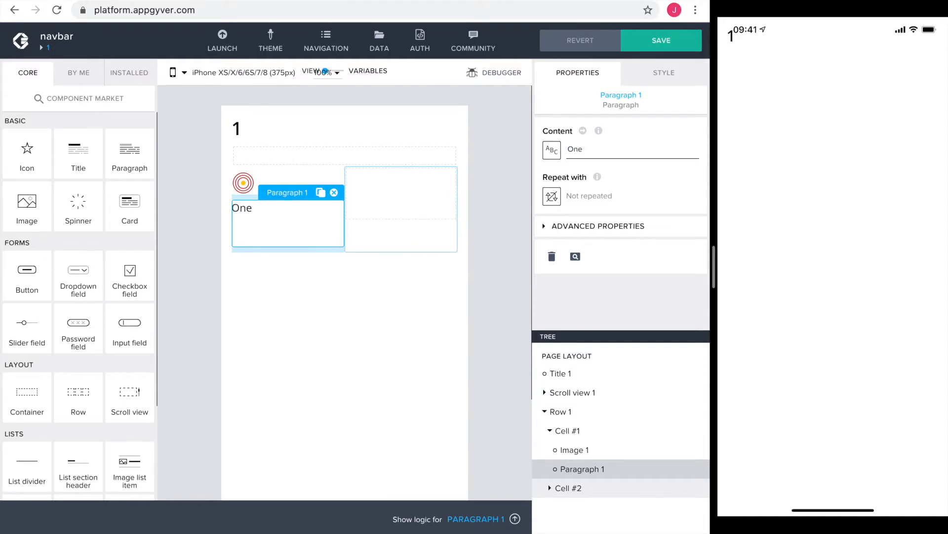
click(664, 72)
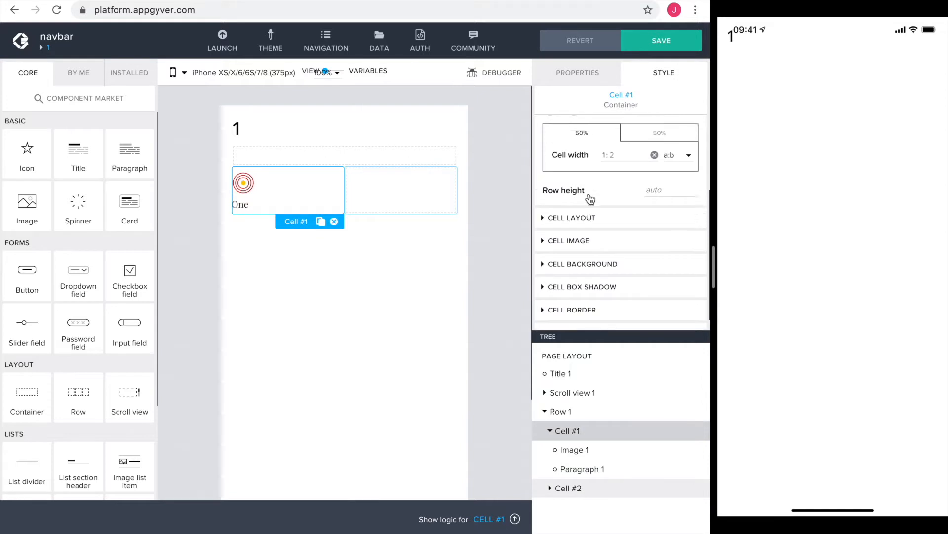
click(570, 218)
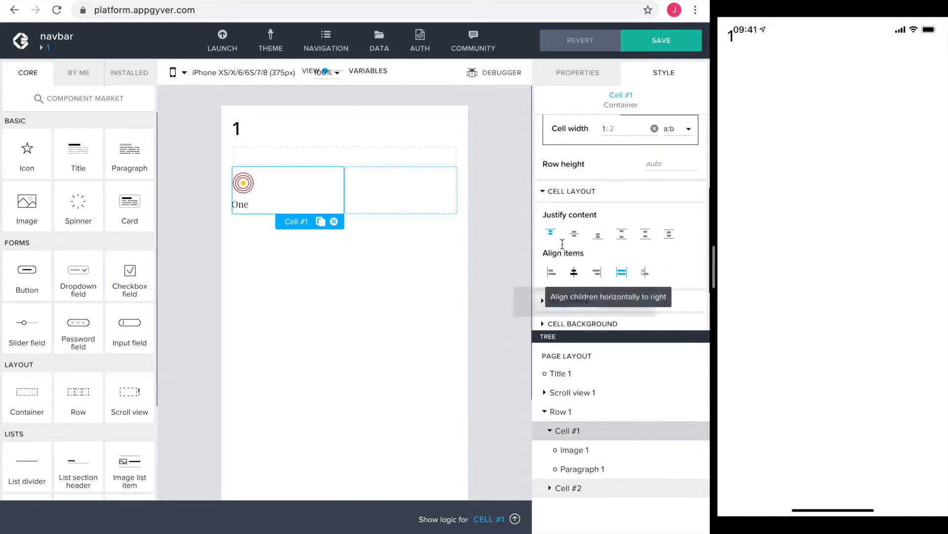
click(574, 272)
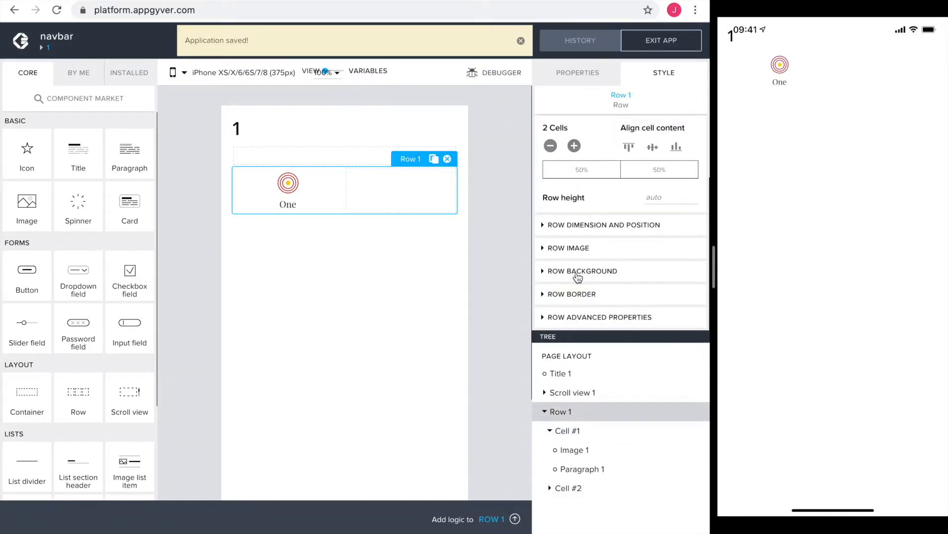
Give Scroll view 1 a yellow background and reveal its advanced dimension options
click(582, 270)
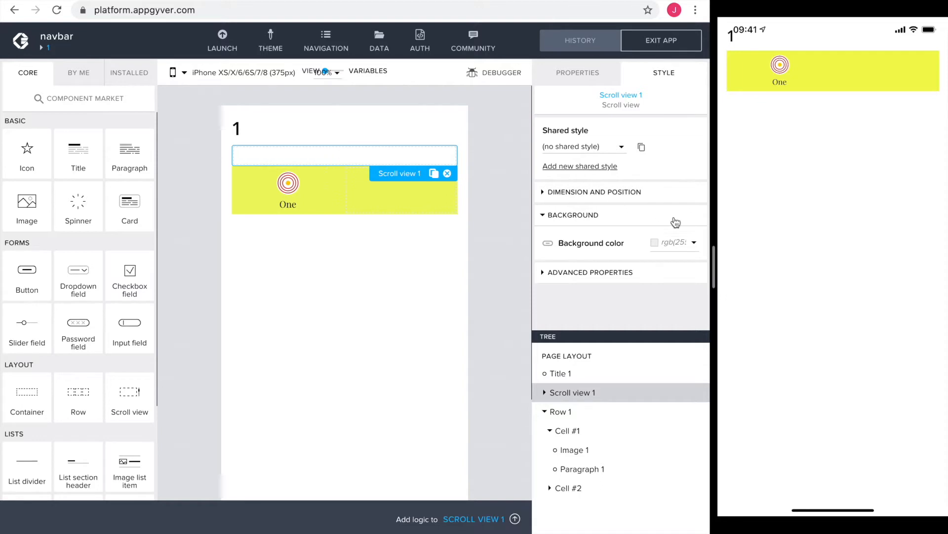
click(595, 192)
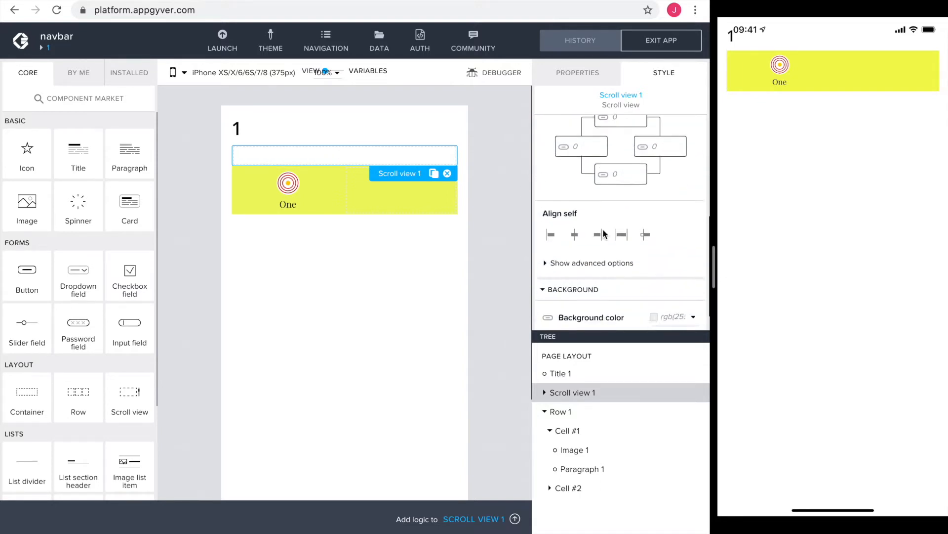
click(591, 263)
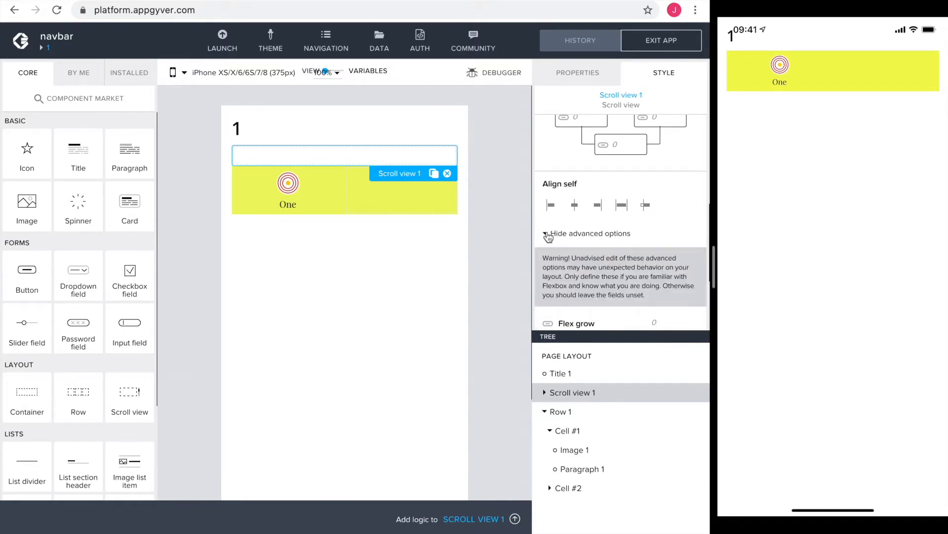
scroll(down, 3)
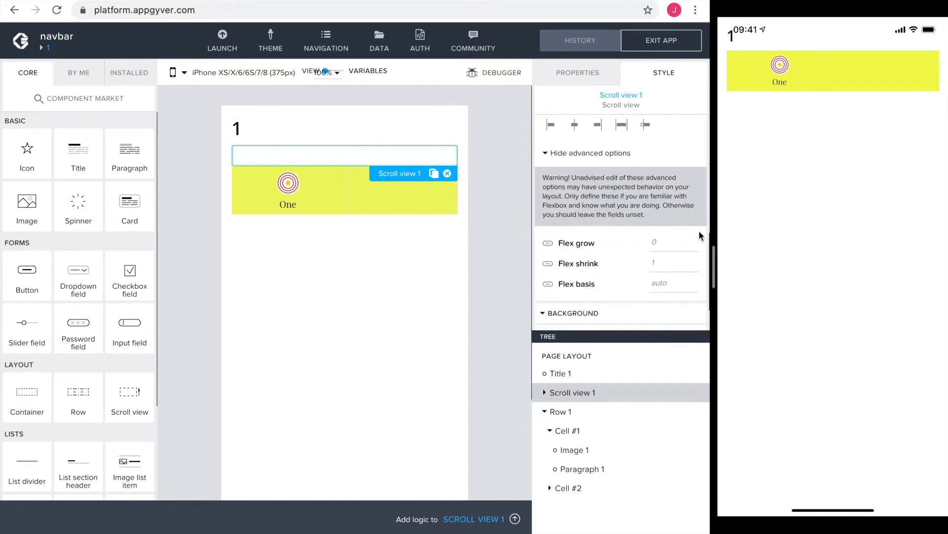
click(693, 239)
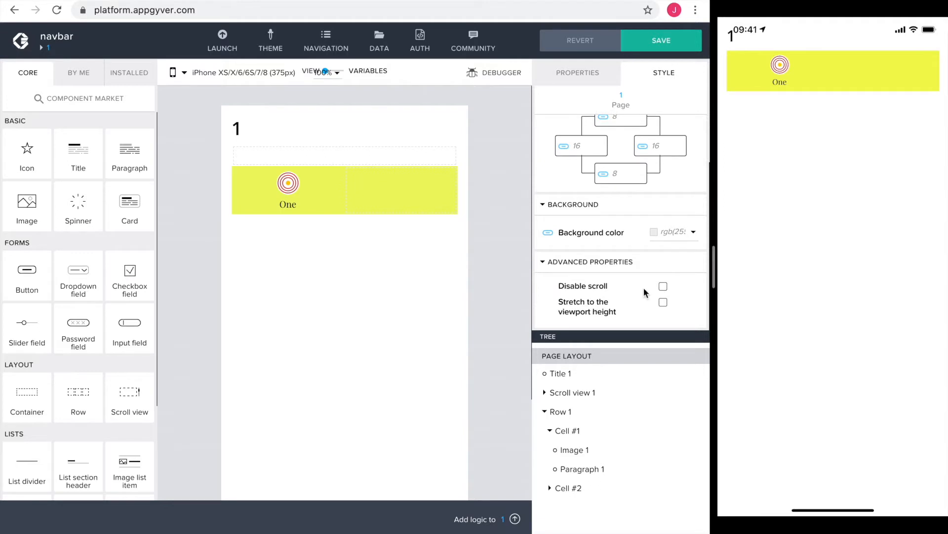
Disable page scrolling, stretch the page to viewport height, save, and zero the page padding
click(663, 287)
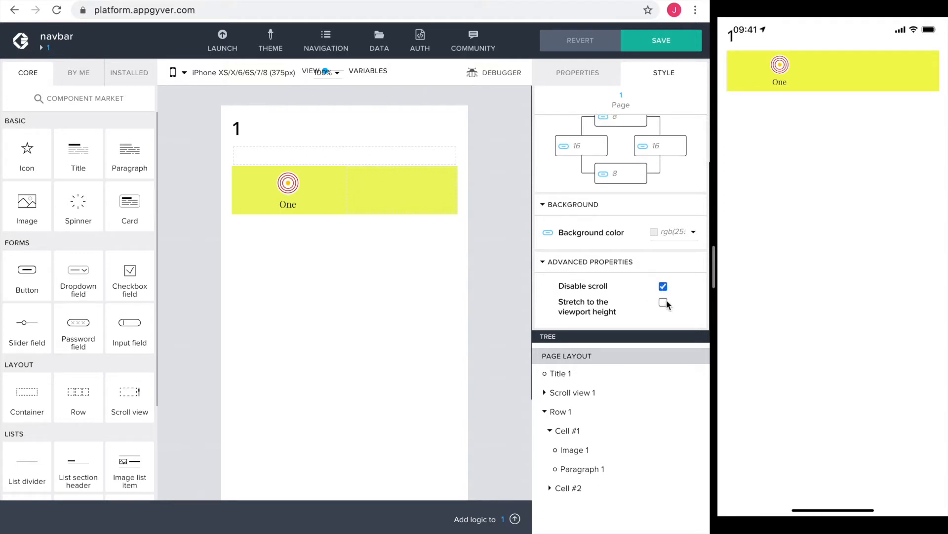
mouse_move(668, 307)
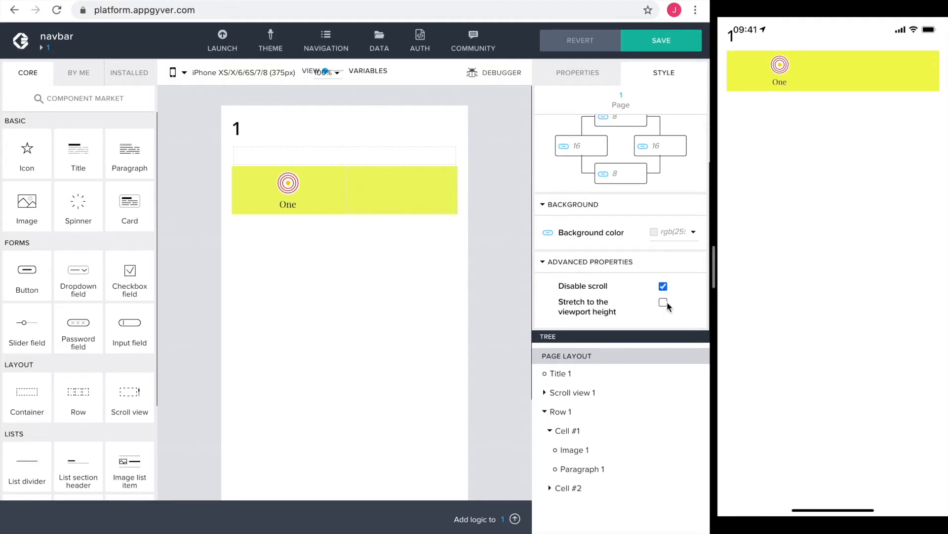
click(663, 303)
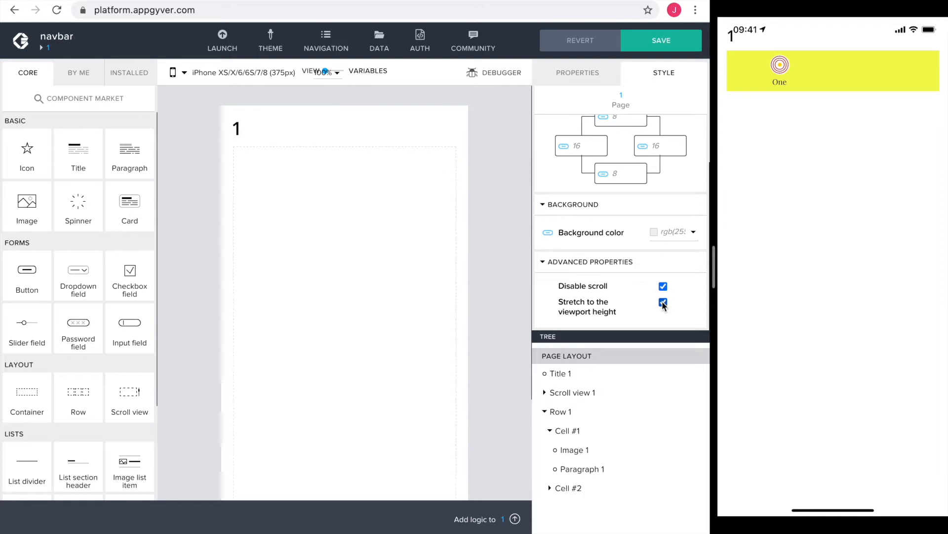
click(663, 303)
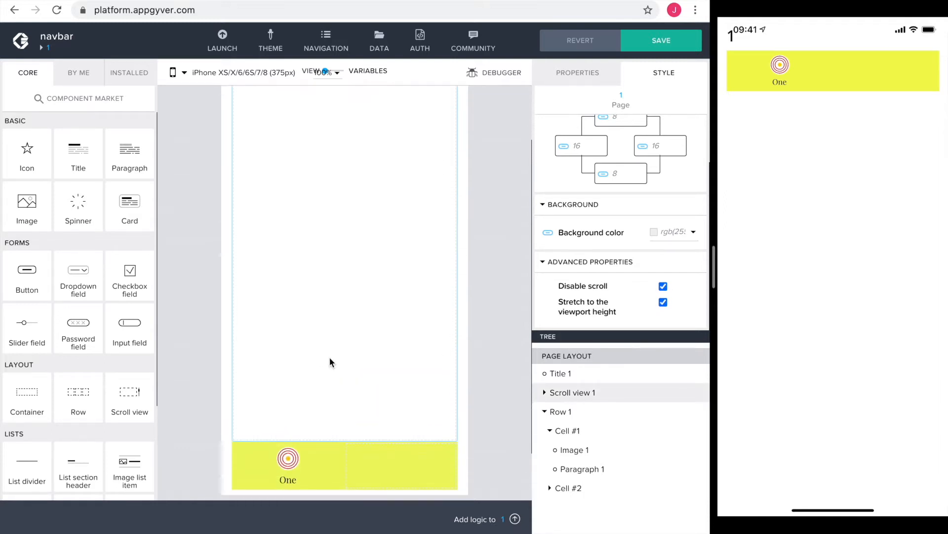
click(661, 39)
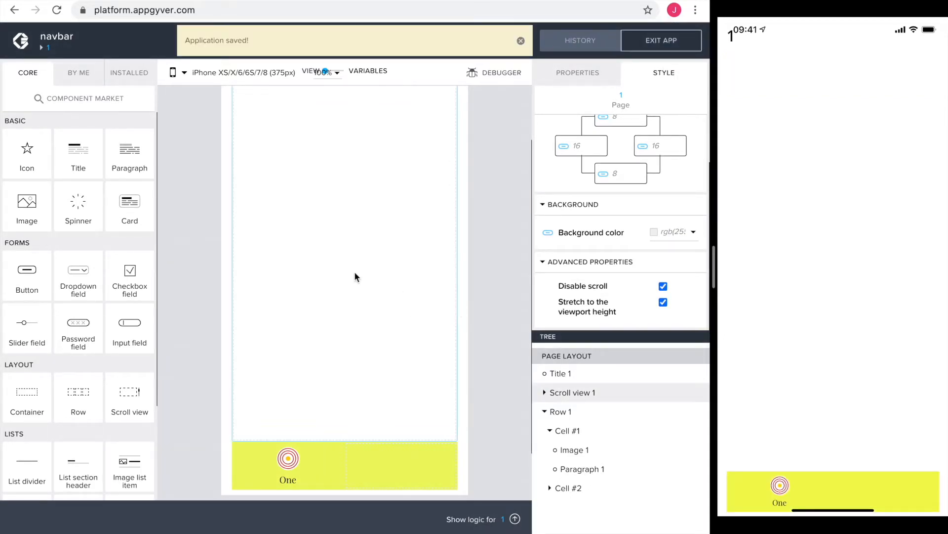
mouse_move(362, 278)
text(0)
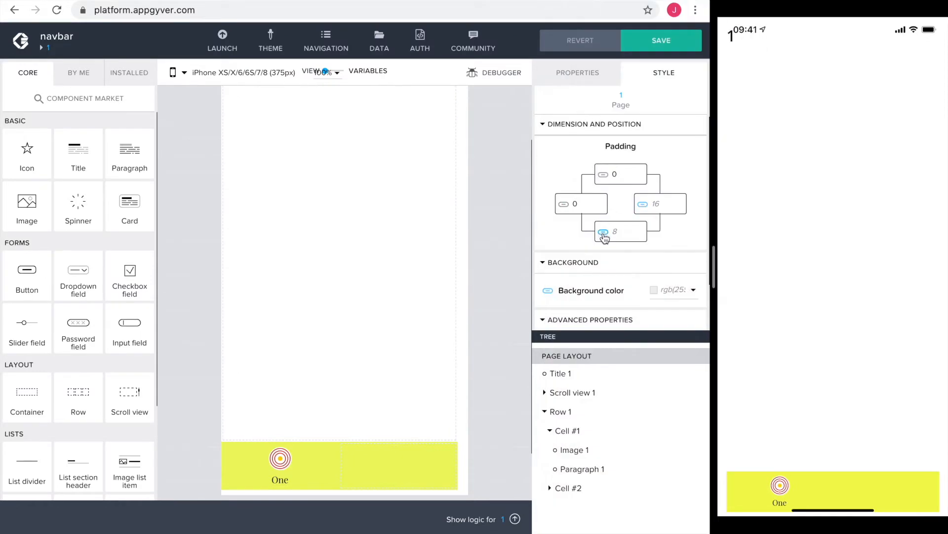
click(619, 231)
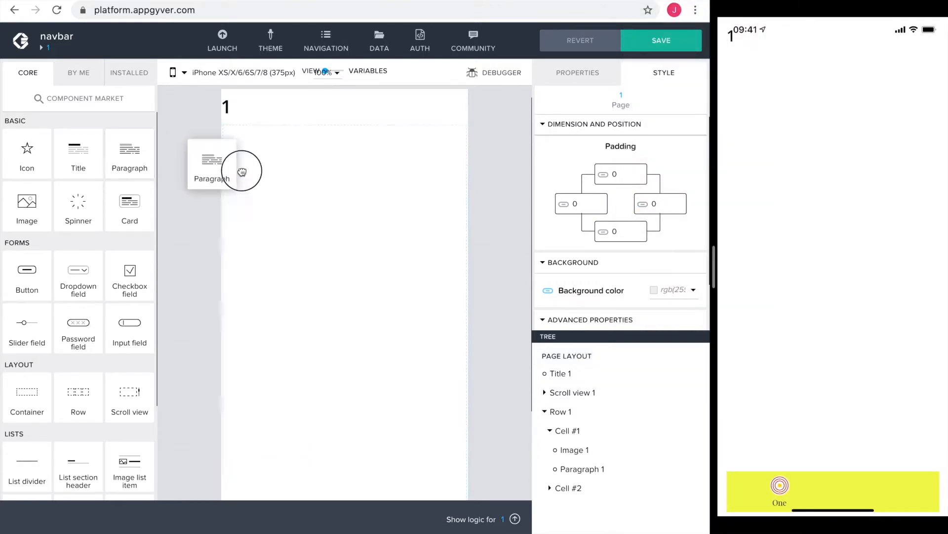
Add a paragraph with the long 'Sed ut perspiciatis' text to the scroll view and save
drag(211, 154, 345, 144)
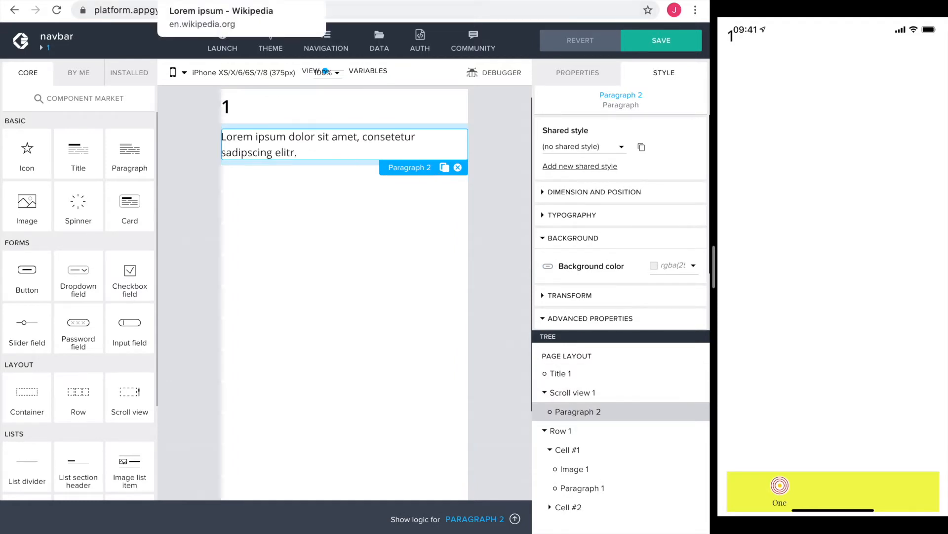
mouse_move(471, 151)
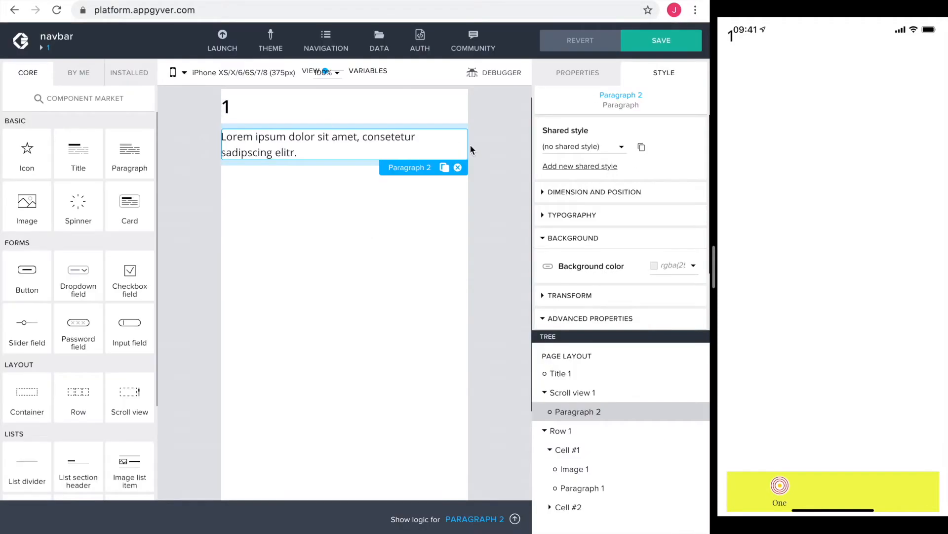
click(576, 72)
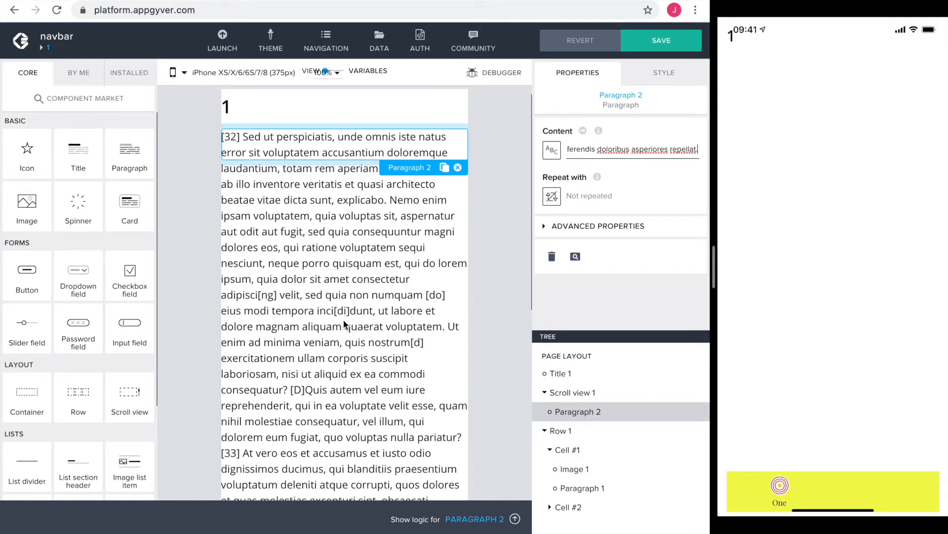
click(661, 40)
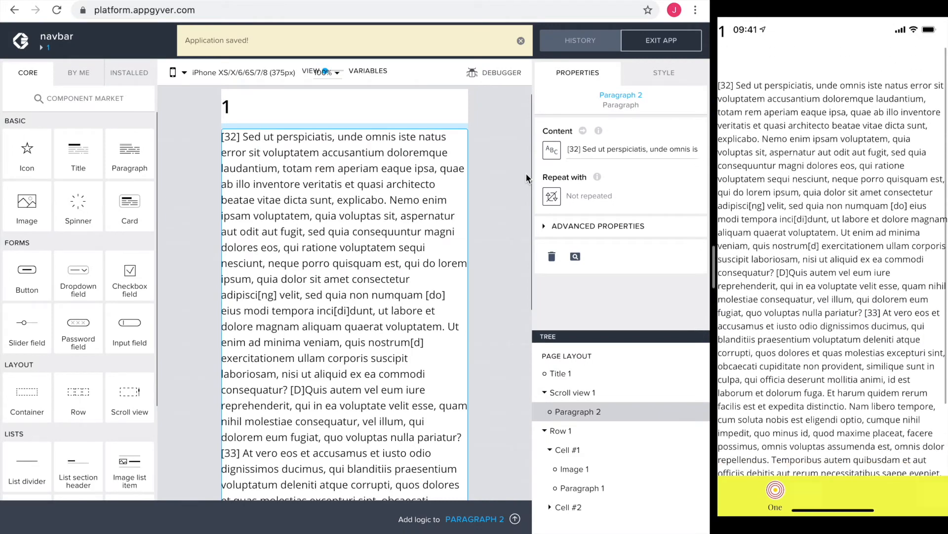
click(520, 41)
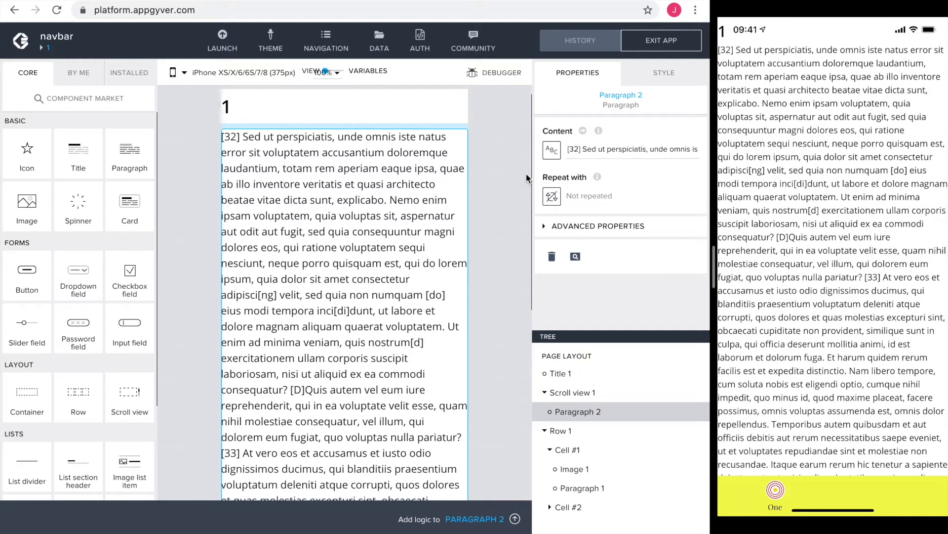
mouse_move(26, 391)
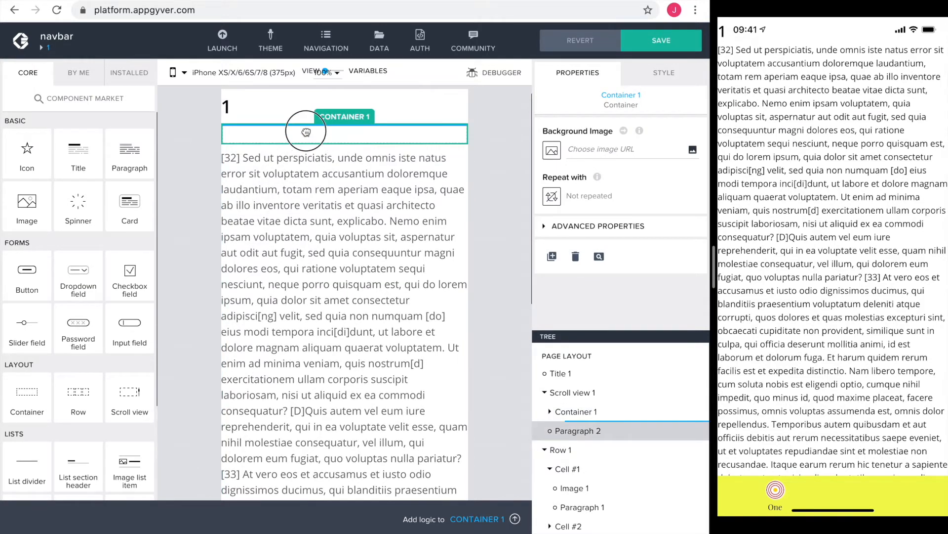
Select the container holding the paragraph and give it 8/16 margins
click(339, 137)
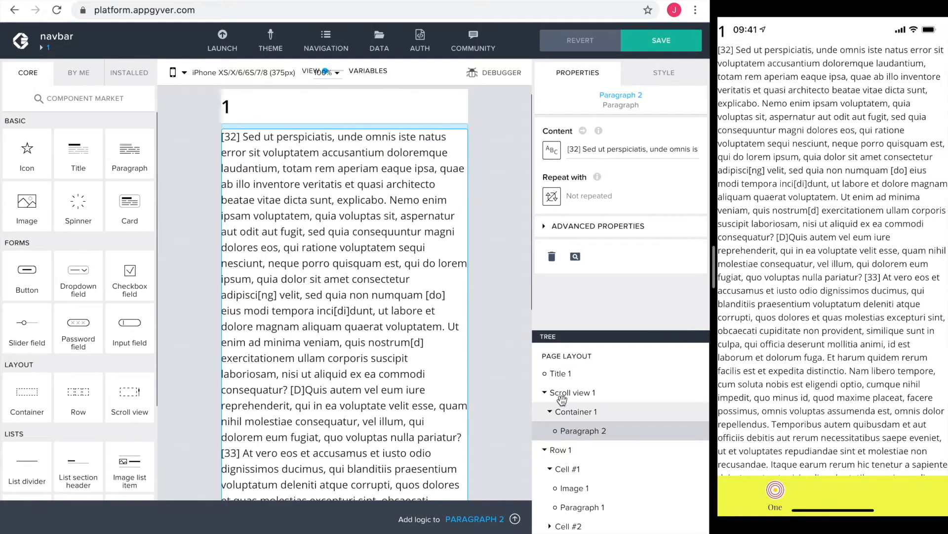
click(575, 411)
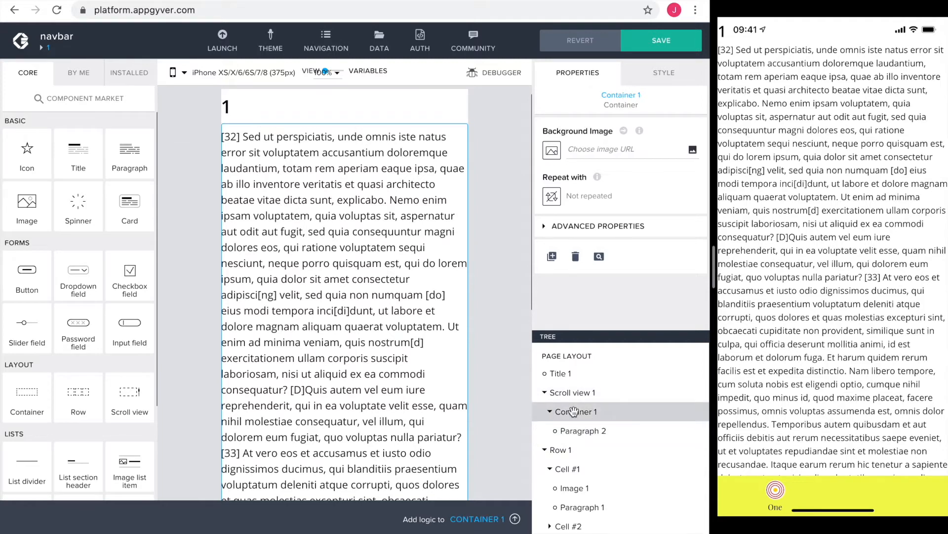
click(664, 73)
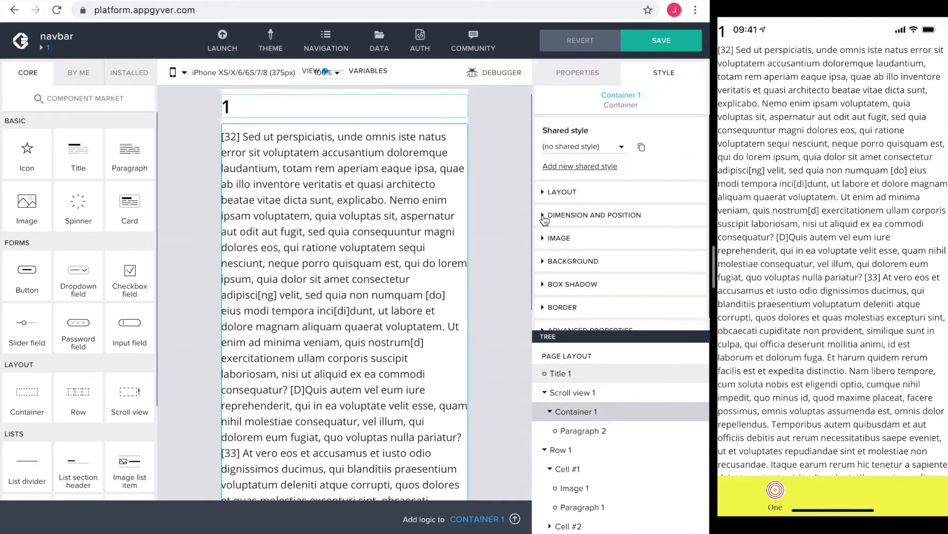
click(593, 214)
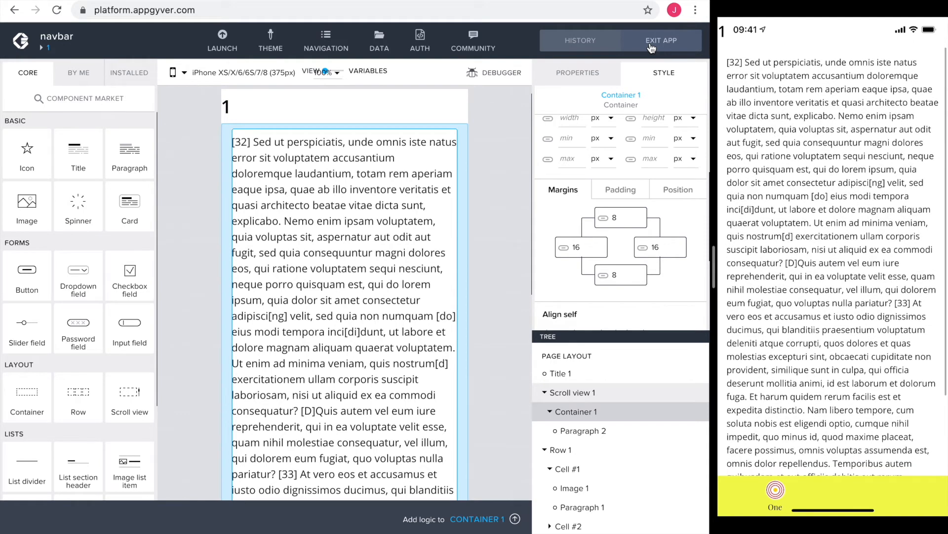
scroll(down, 3)
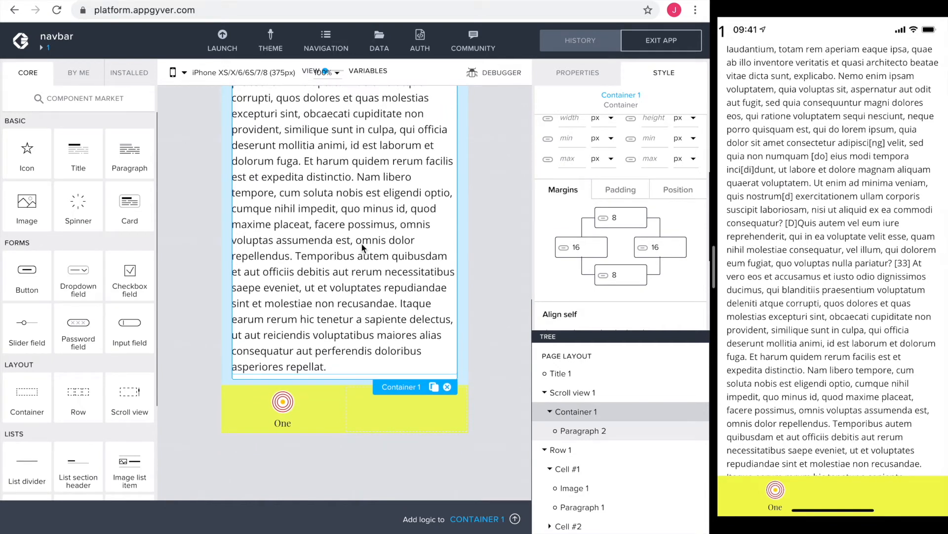
Set the yellow bottom row's height to 80 px and save the app
click(558, 449)
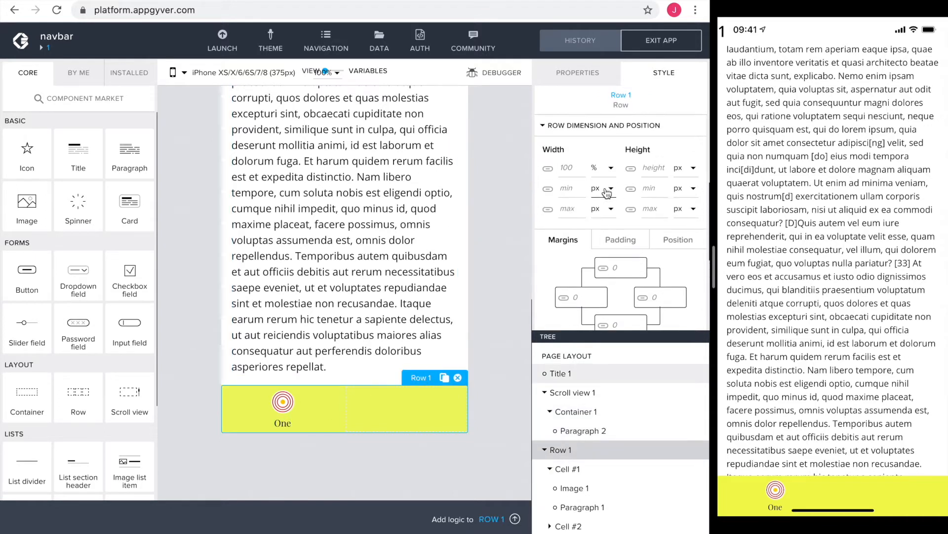
text(80)
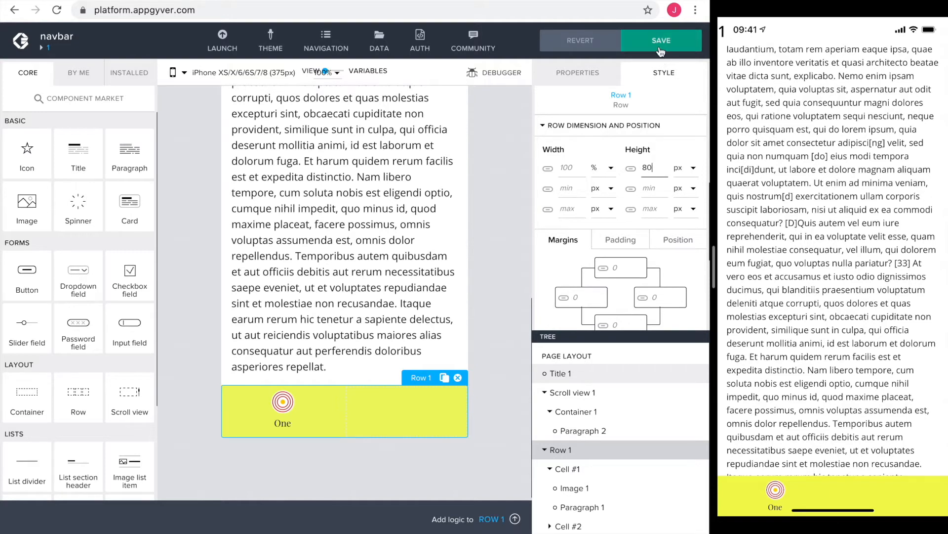
click(661, 40)
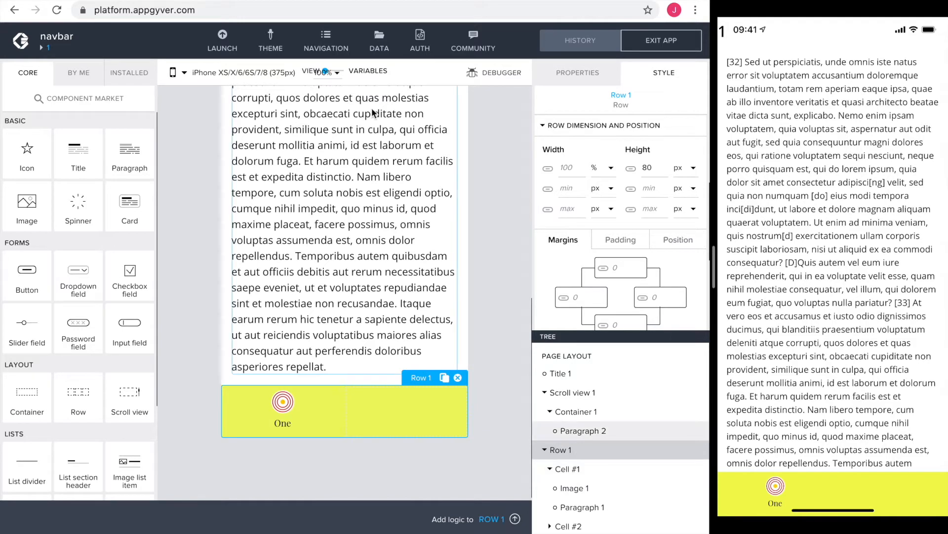
Create a text app variable currentPage with initial value 'one' and save
click(340, 70)
text(curre)
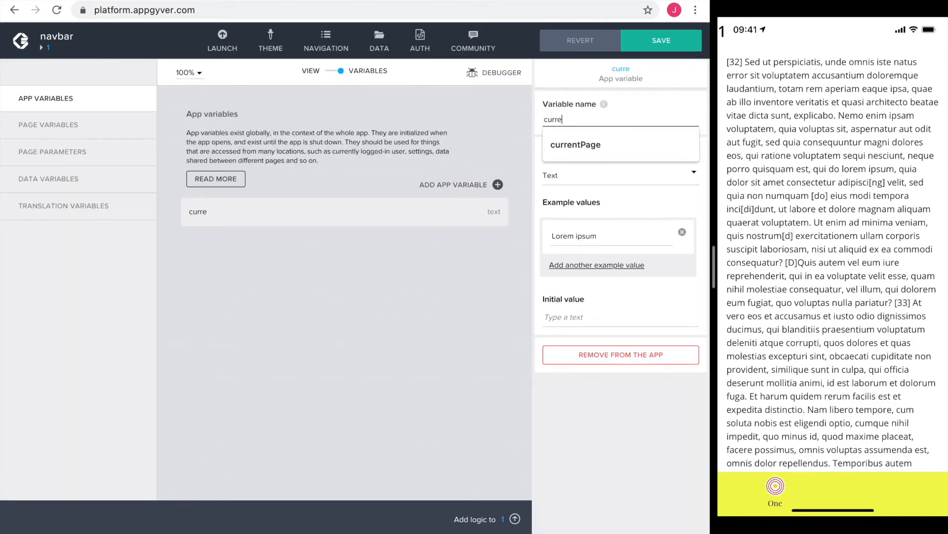
click(621, 145)
text(one)
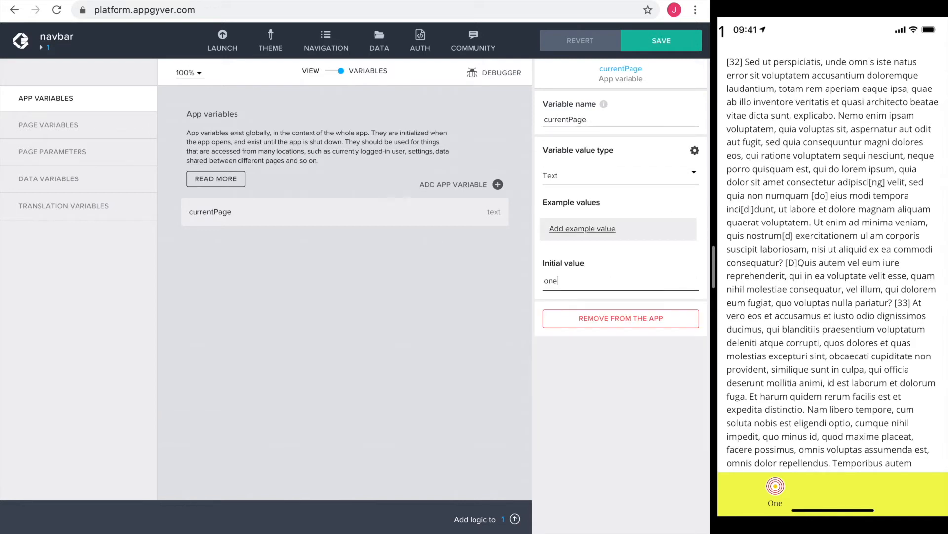
click(661, 40)
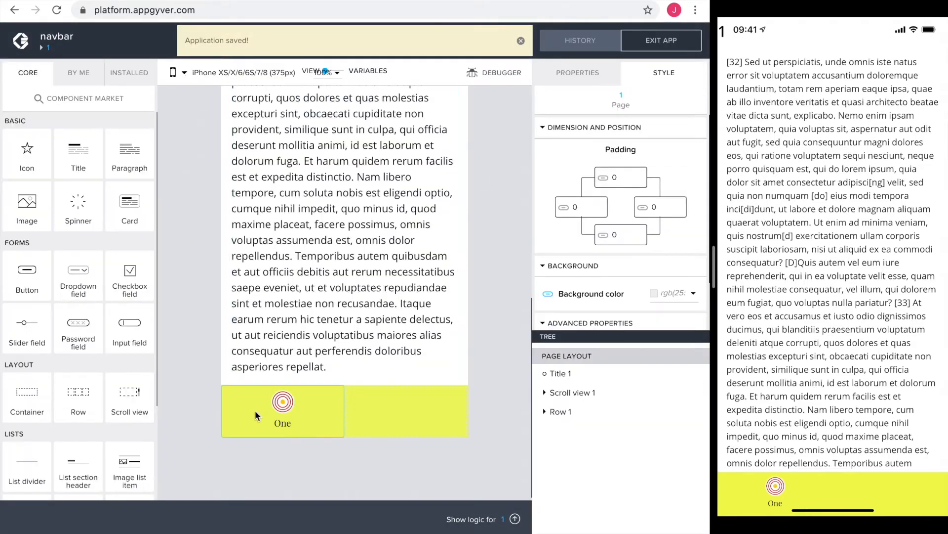
Select the bottom row's first cell and scroll to its Cell Background setting
click(282, 411)
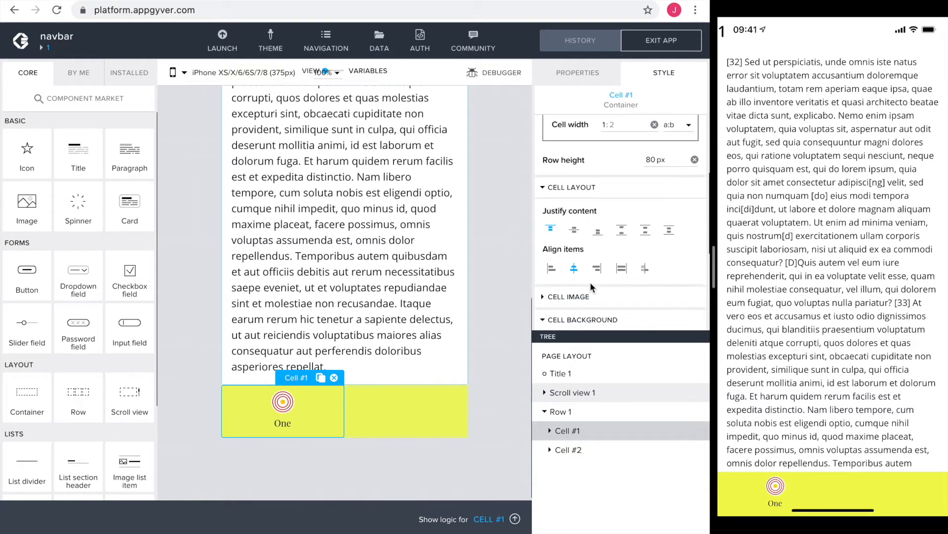
scroll(down, 3)
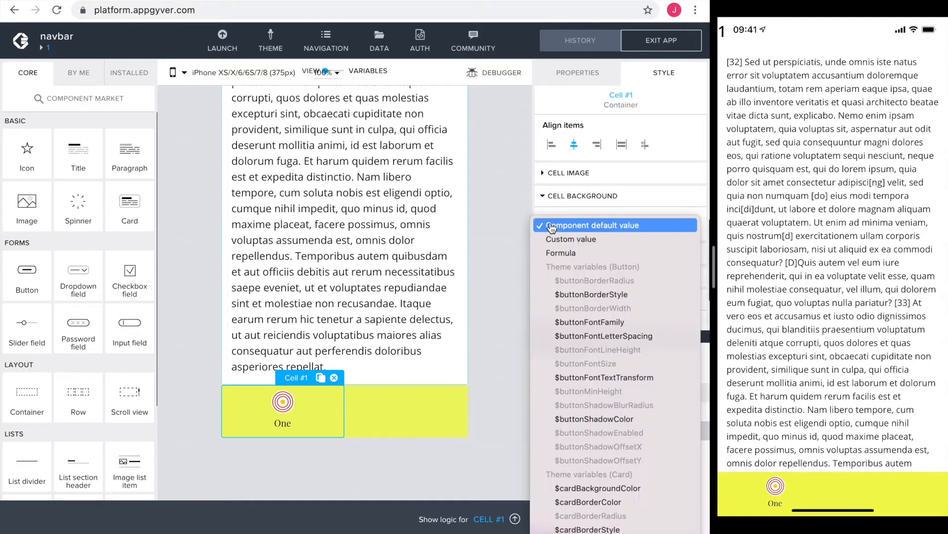
mouse_move(559, 252)
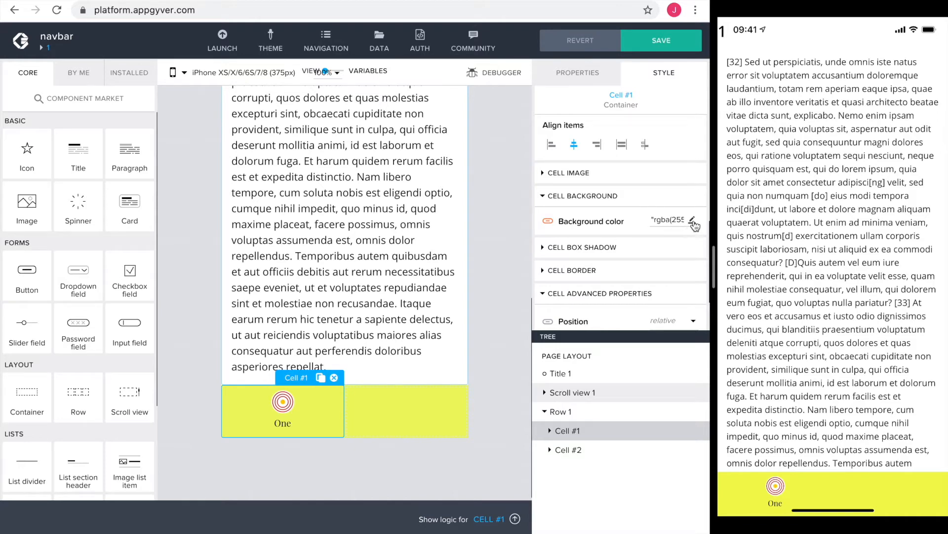
Replace the cell's background colour formula with IF(appVars.currentPage …)
click(694, 225)
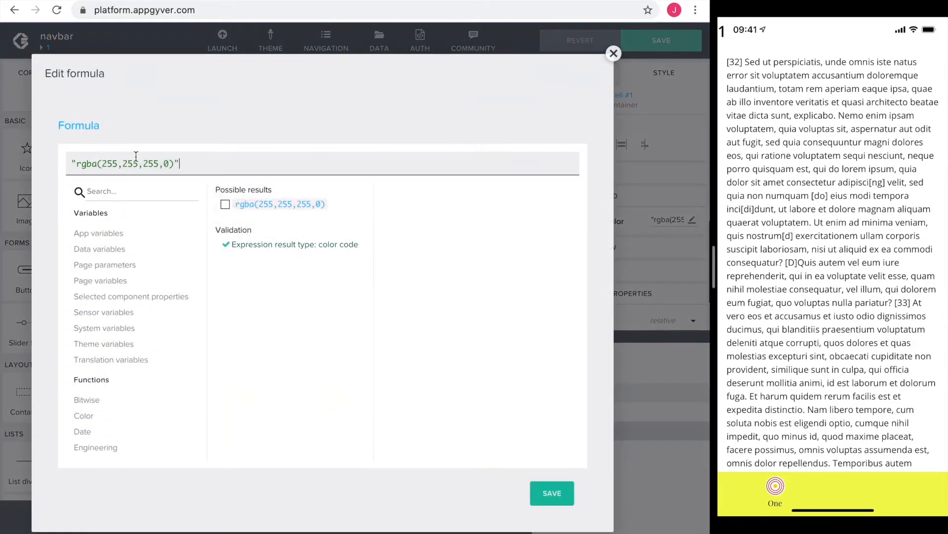
click(74, 163)
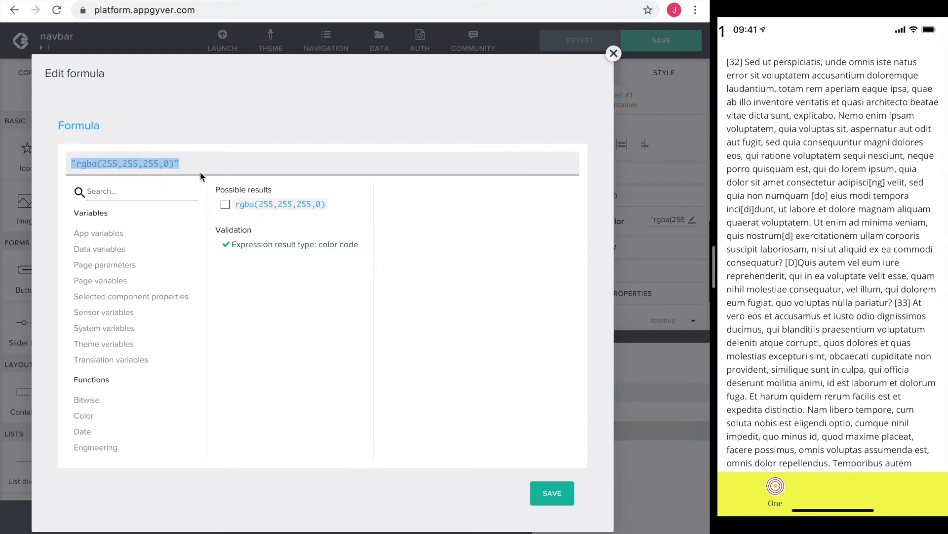
text(if)
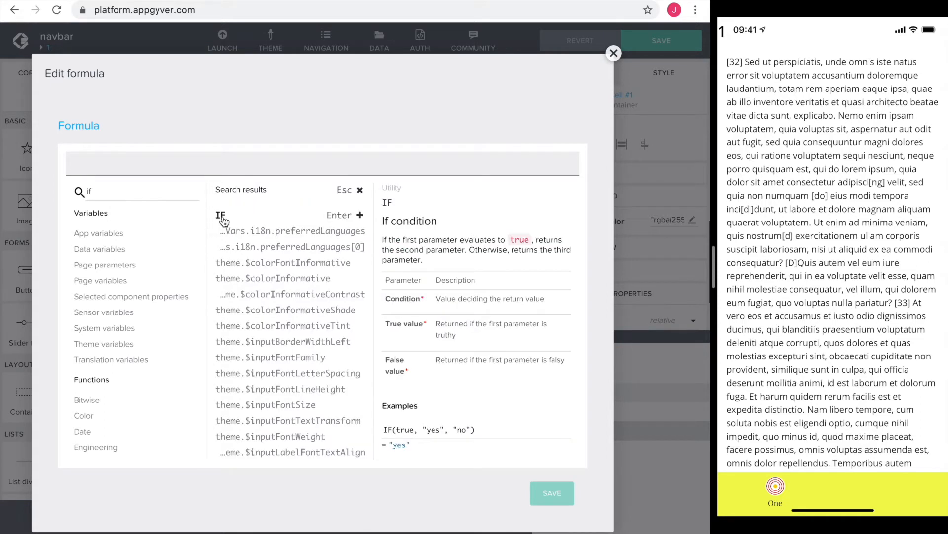
click(220, 214)
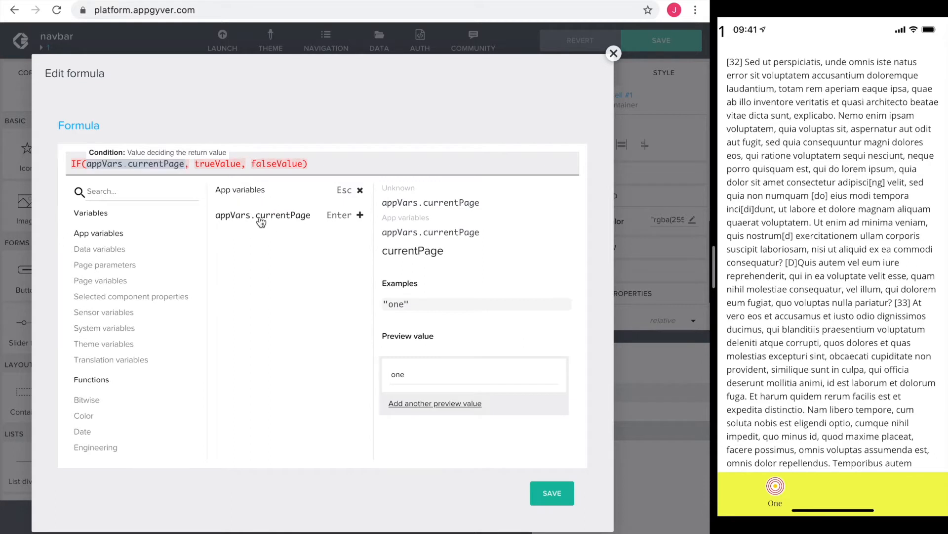
click(187, 163)
text( == "one")
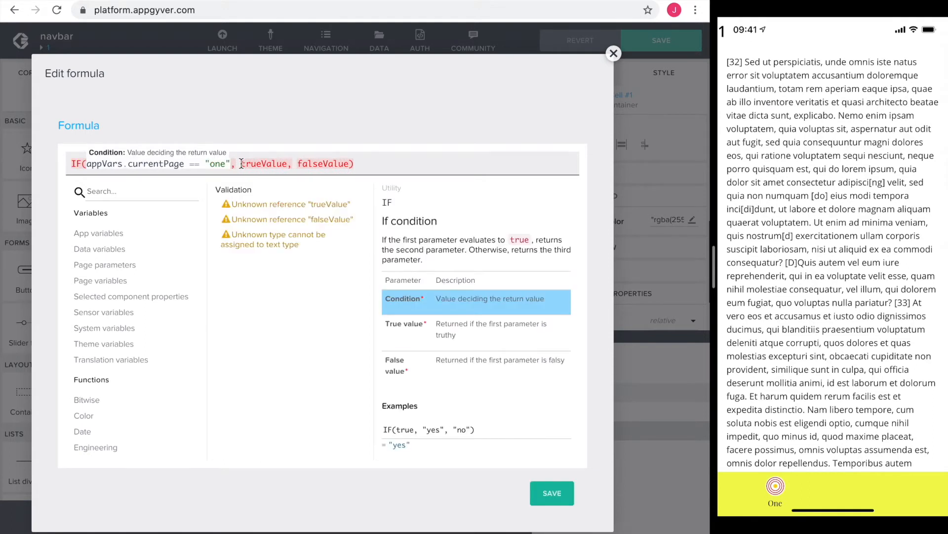
Set the IF true value to rgba(255,255,255,0.75), fill the false value, and apply the formula
click(260, 163)
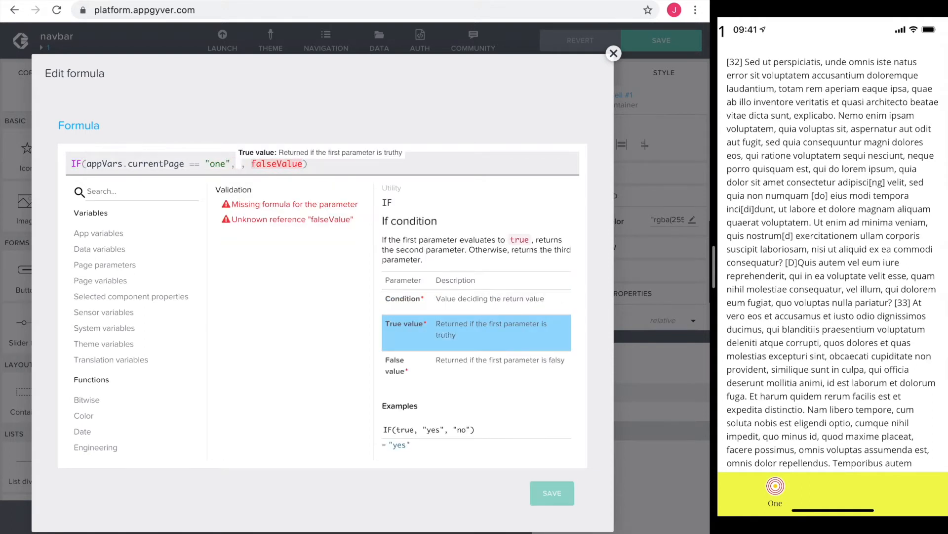
text(rgba(255,255,255,0)")
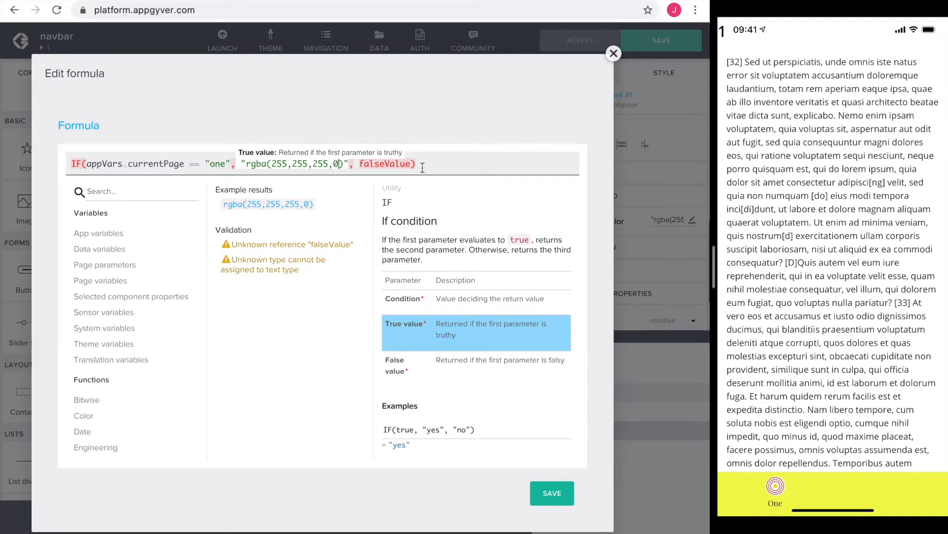
text(.)
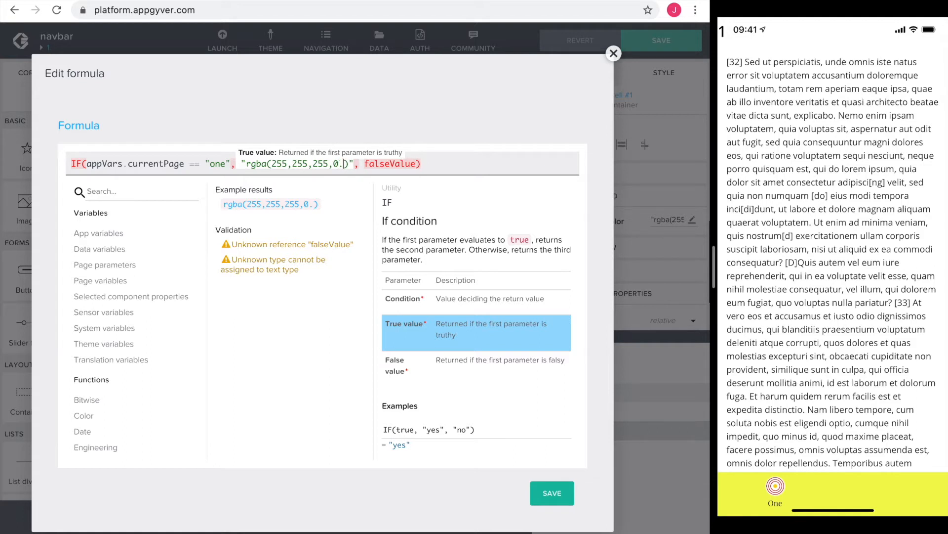
text(75)
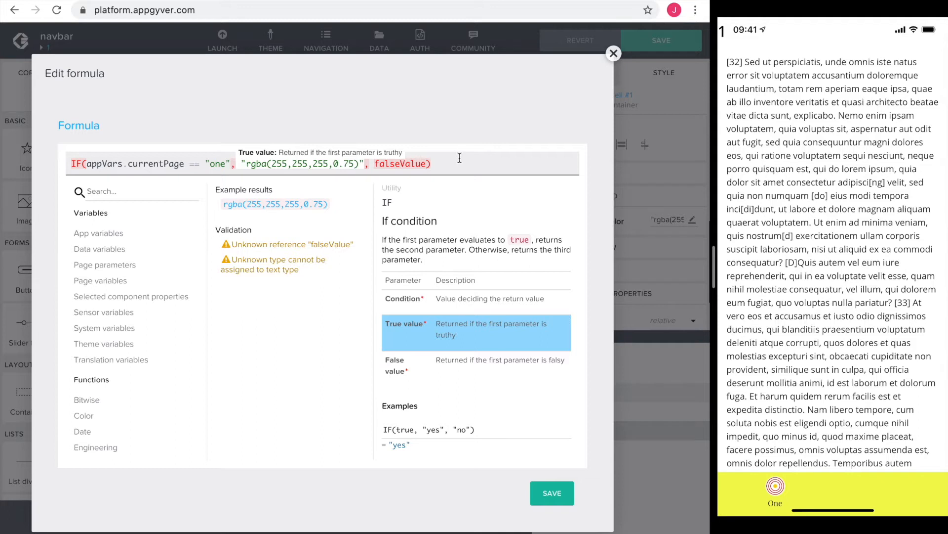
click(400, 163)
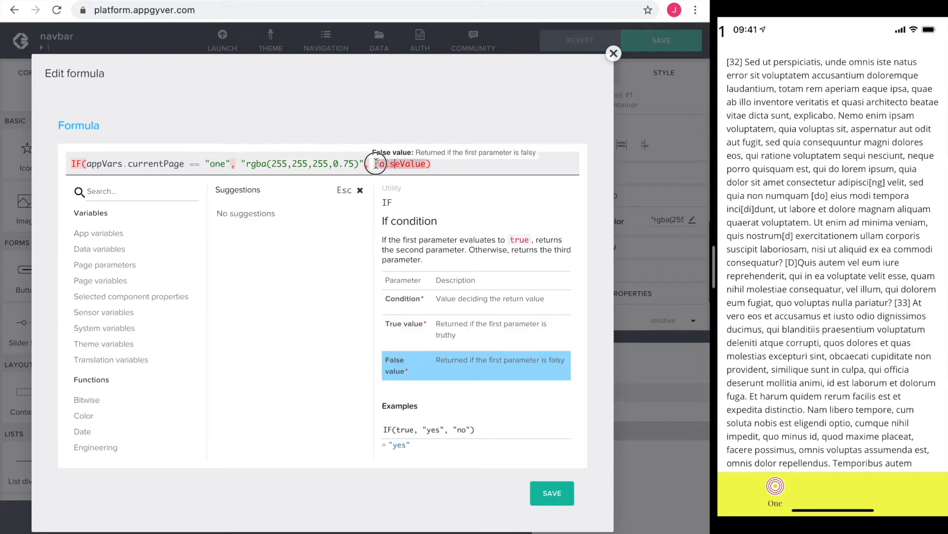
double_click(402, 164)
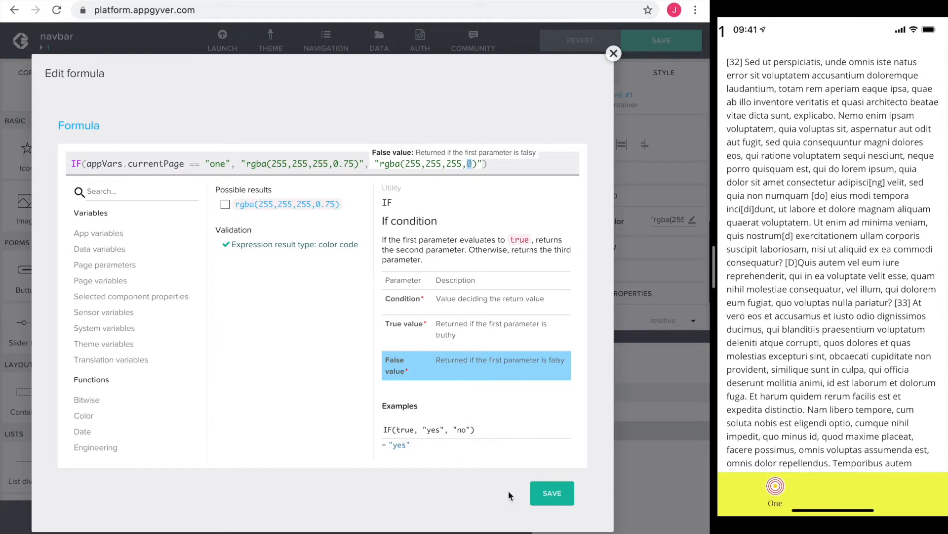
click(613, 54)
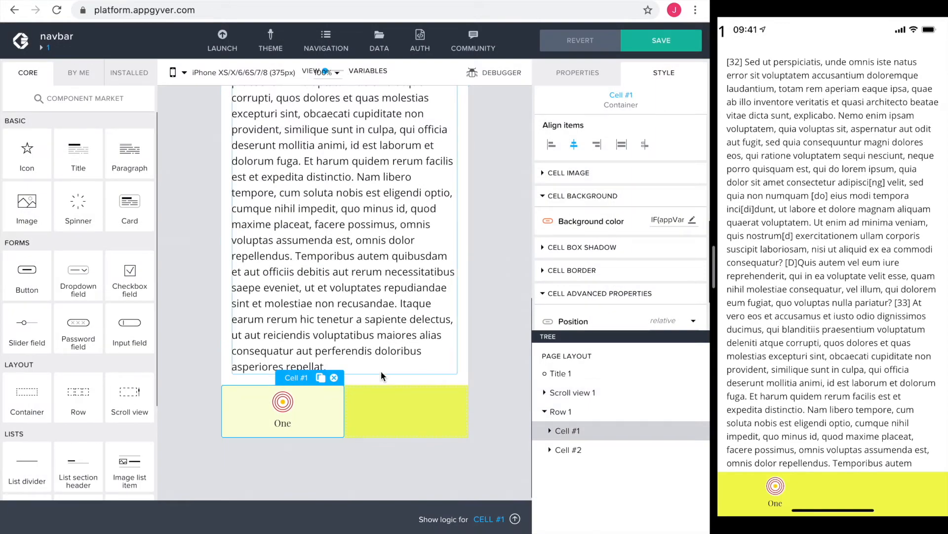
Save the app, then add an If condition node after Cell #1's Component tap event
click(661, 40)
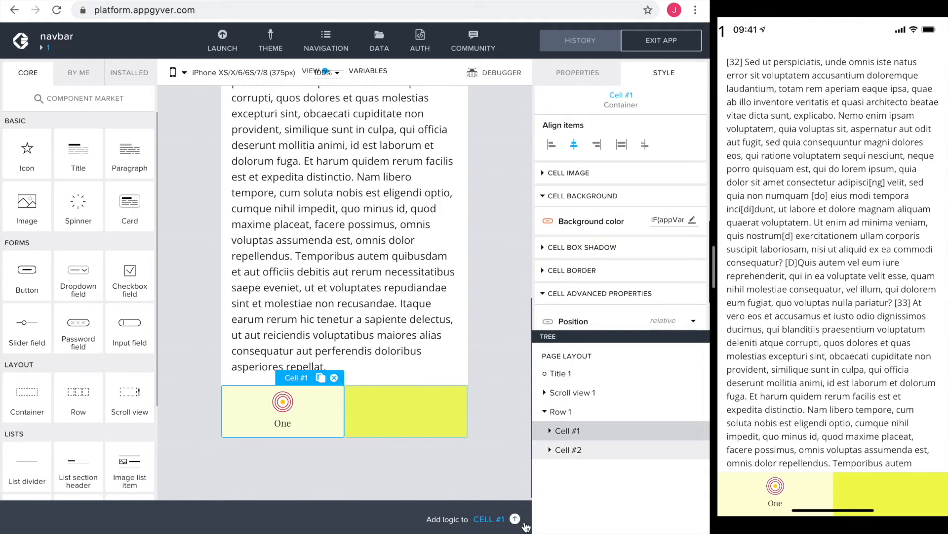
click(515, 519)
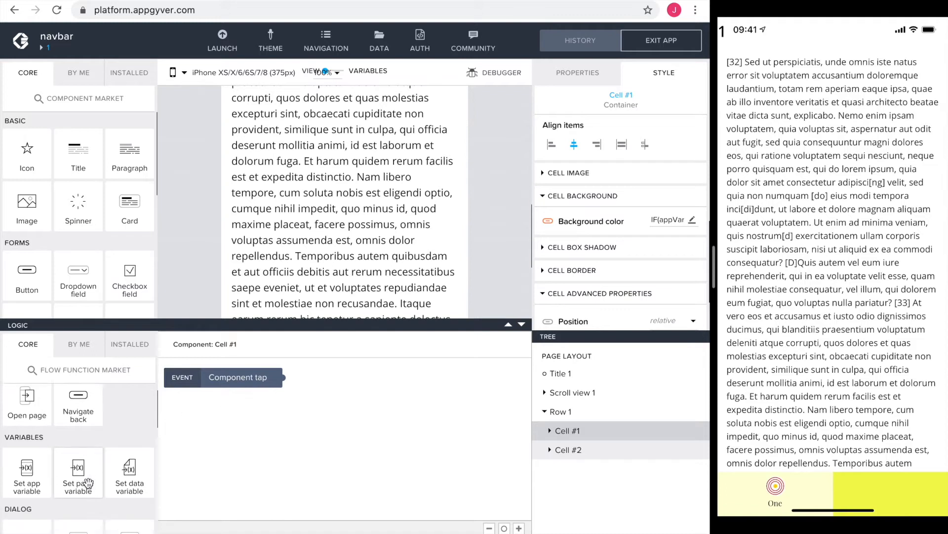
scroll(down, 3)
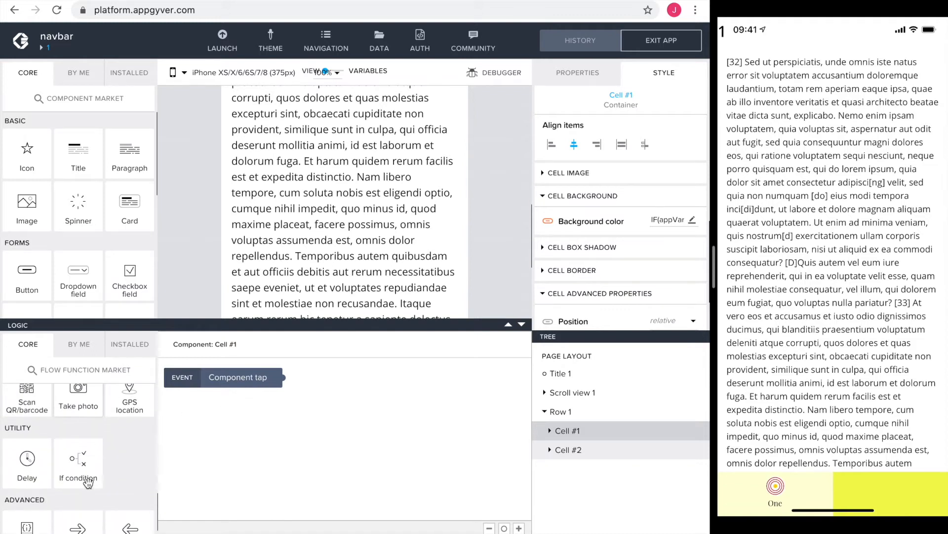
drag(78, 459, 292, 417)
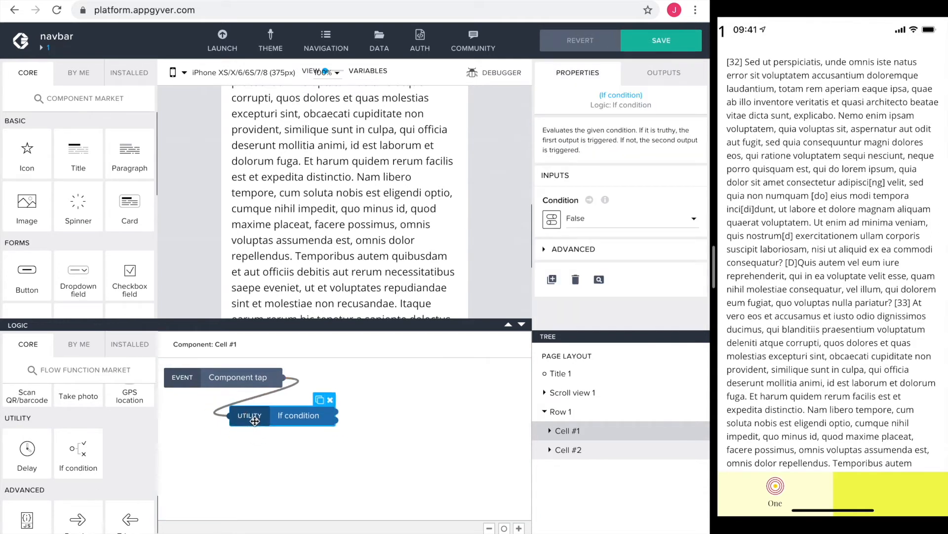
Bind the If condition to the formula IS_EQUAL(appVars.currentPage, "one") and save it
click(552, 219)
text(is)
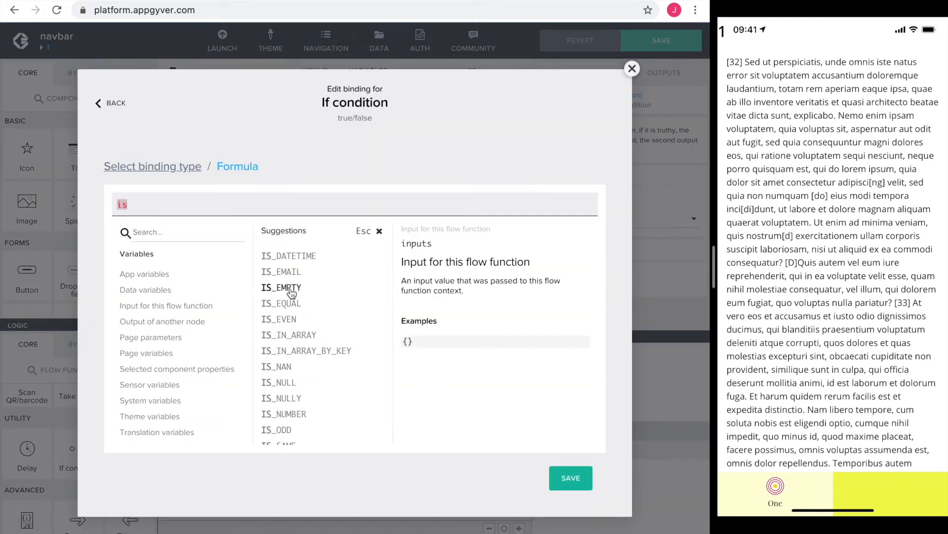
click(280, 303)
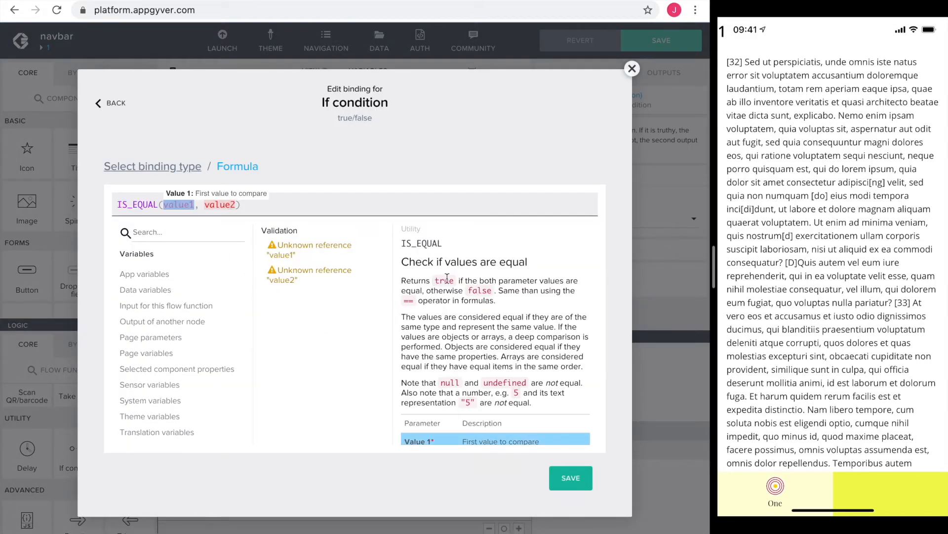
click(144, 273)
text(ppVars.currentPage)
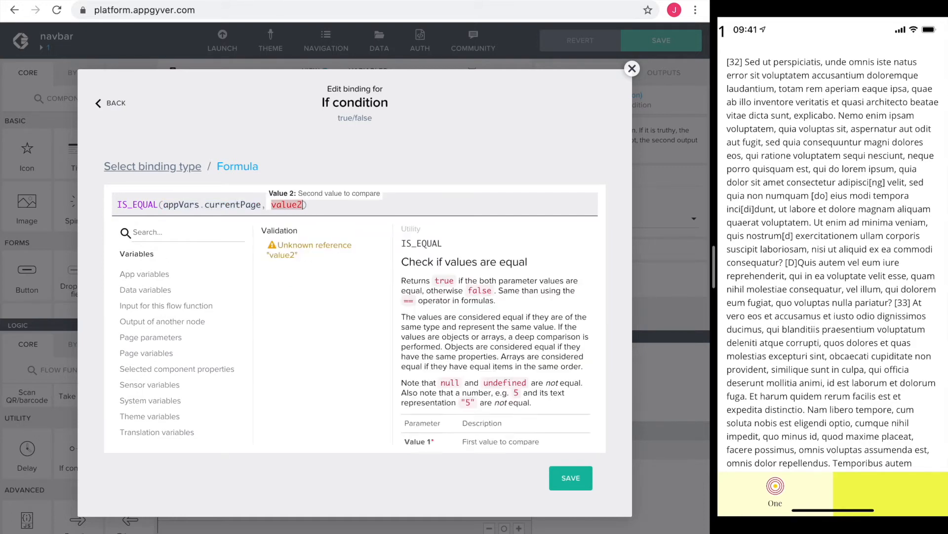
text("one")
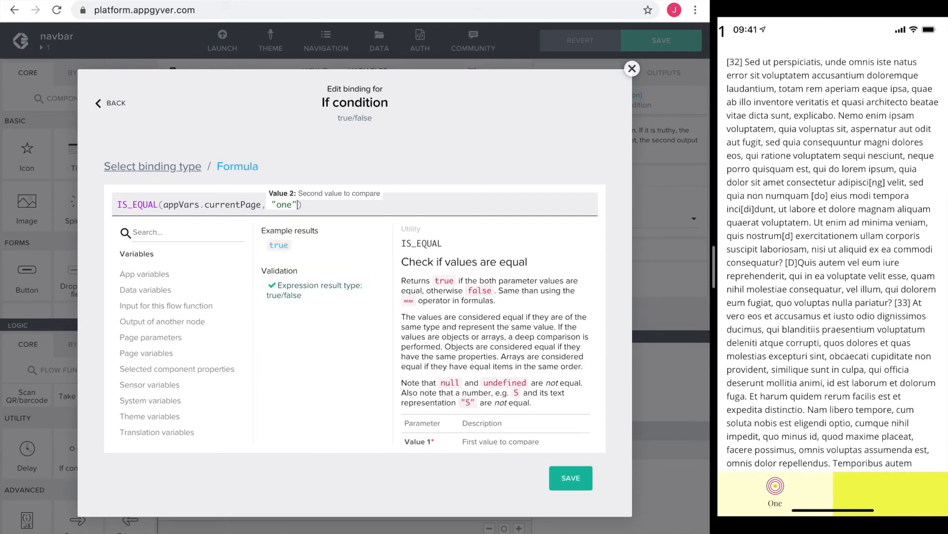
click(569, 478)
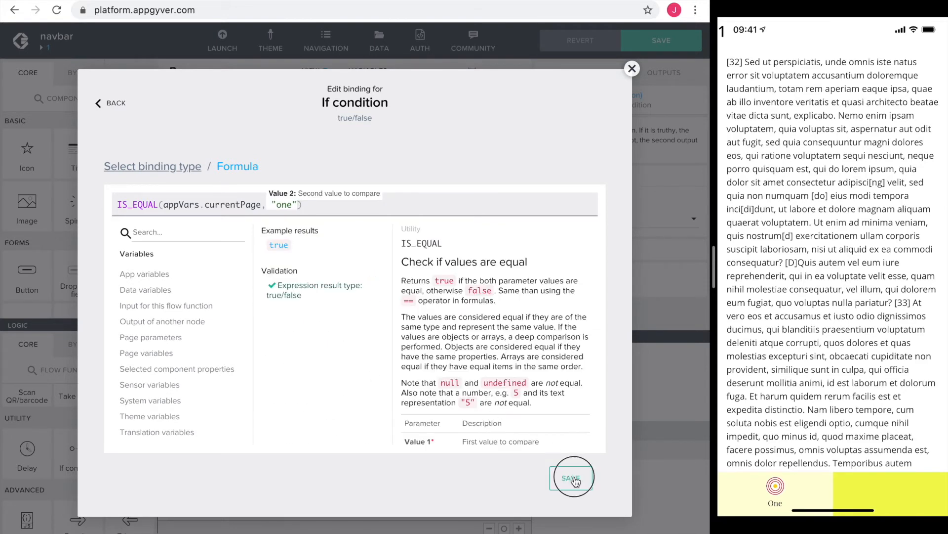
click(572, 477)
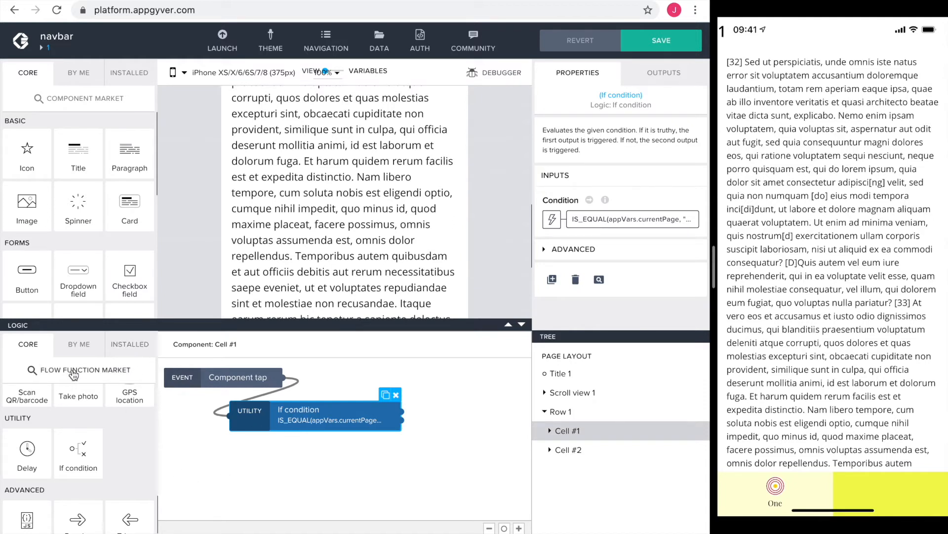
Install Replace page from the Flow Function Market and link it after the If condition
click(84, 370)
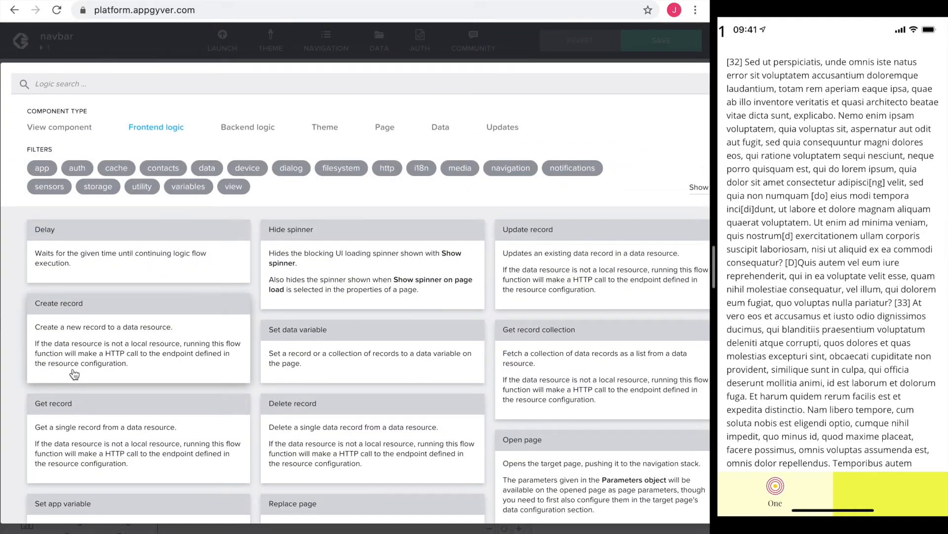
text(replace)
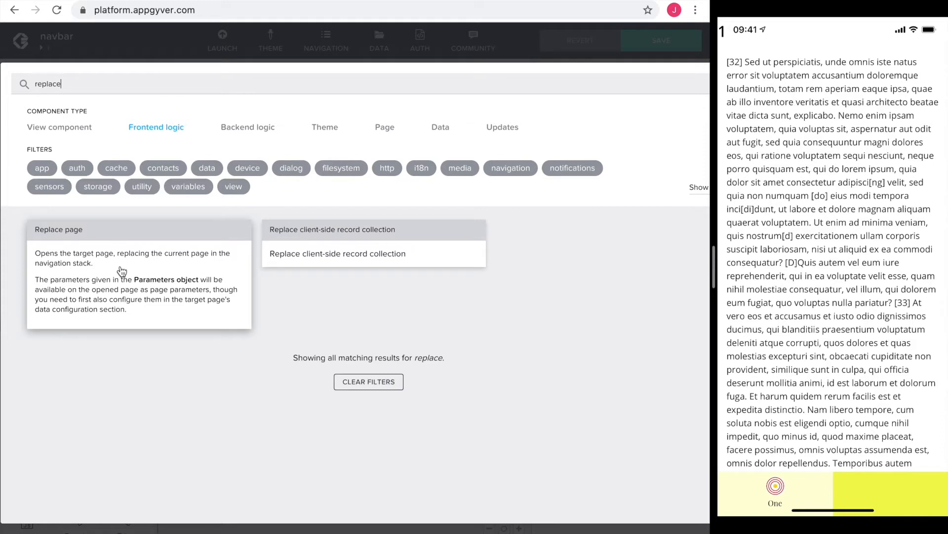
click(138, 229)
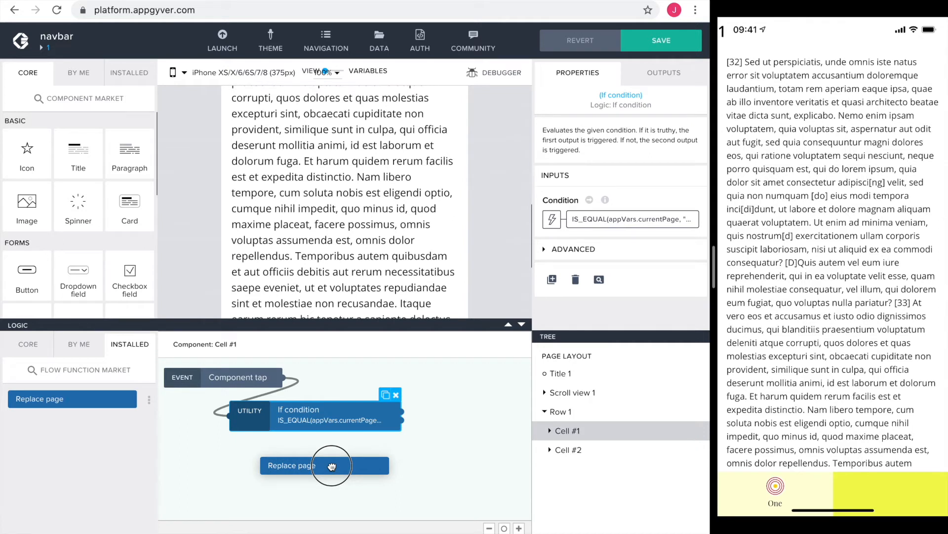
click(324, 465)
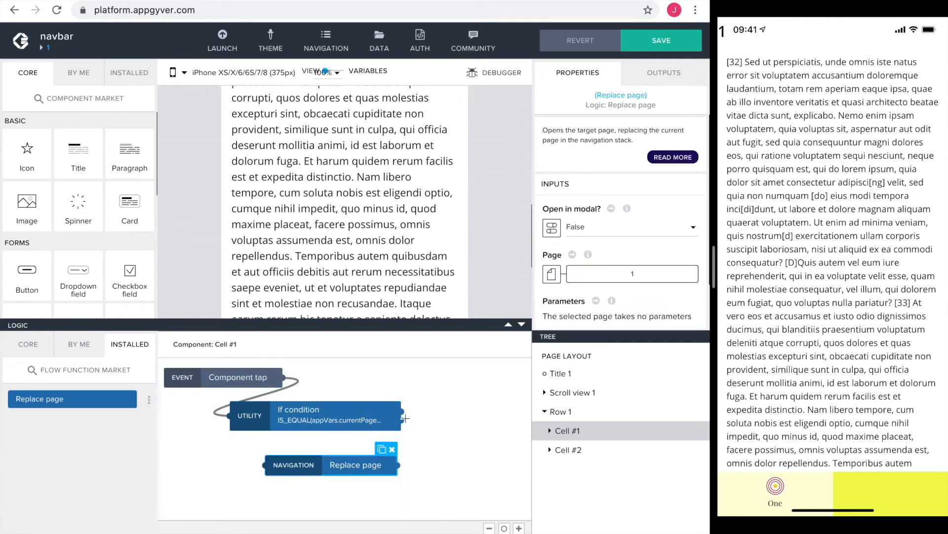
drag(404, 417, 265, 464)
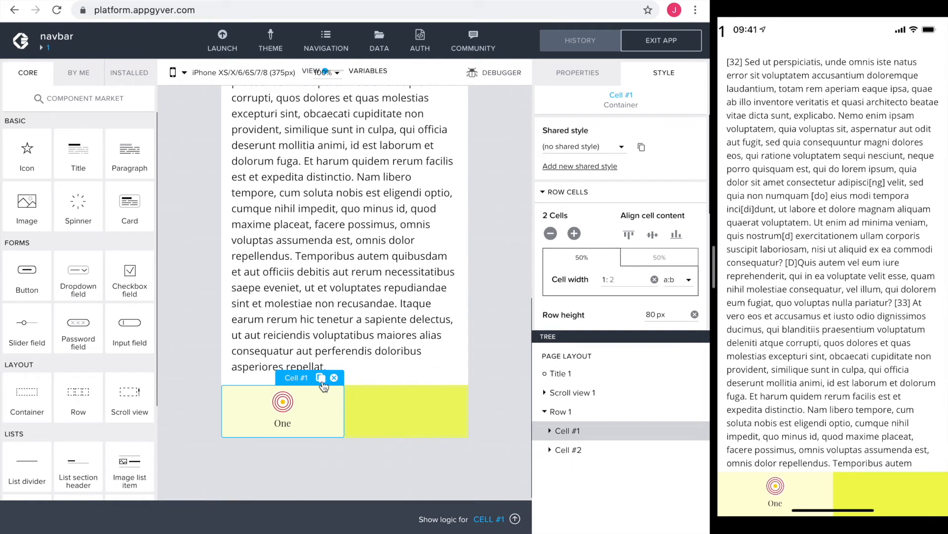
Duplicate Cell #1 into three cells and set the middle cell's paragraph to Two
click(321, 376)
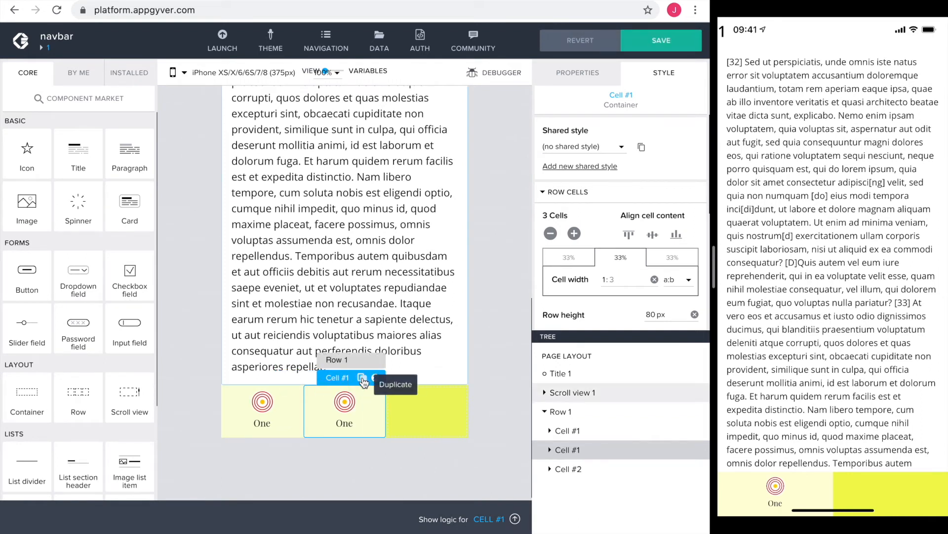
click(362, 377)
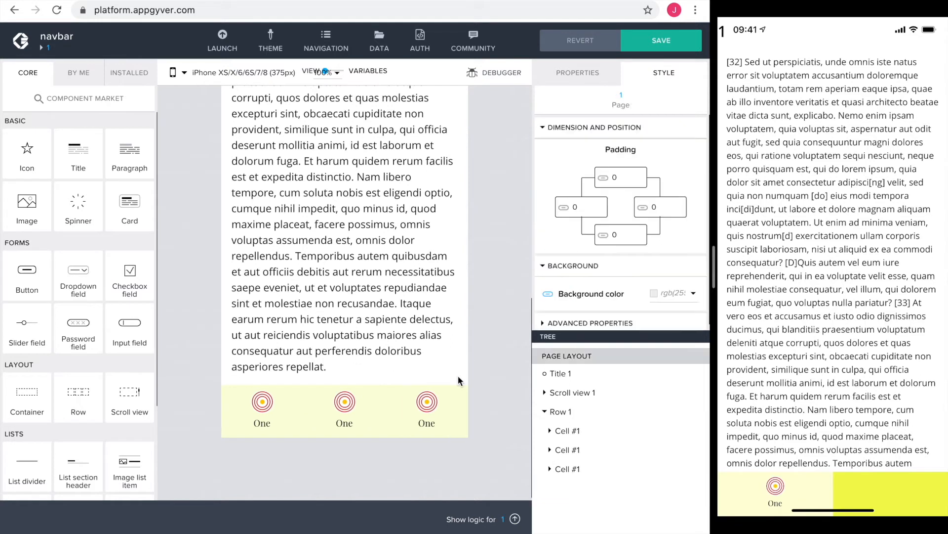
click(261, 401)
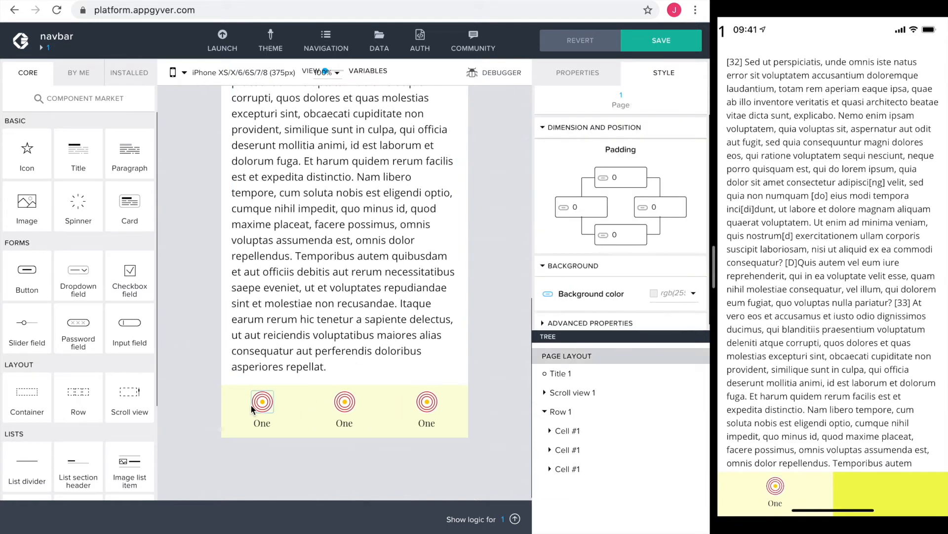
click(344, 411)
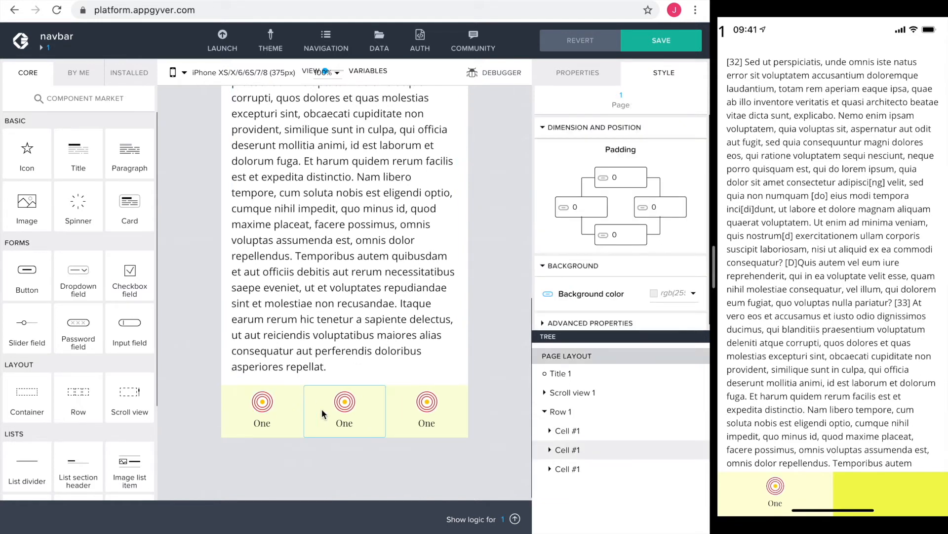
click(343, 421)
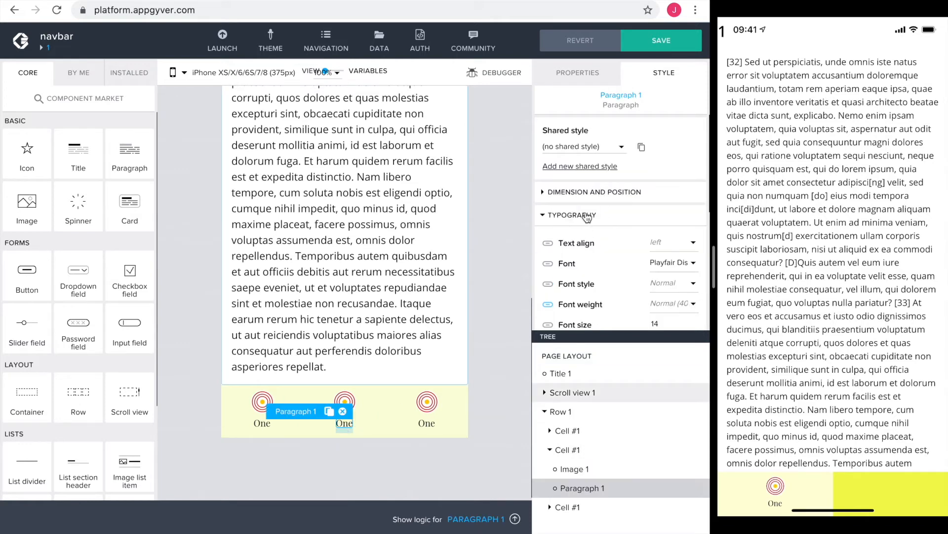
click(577, 72)
text(Two)
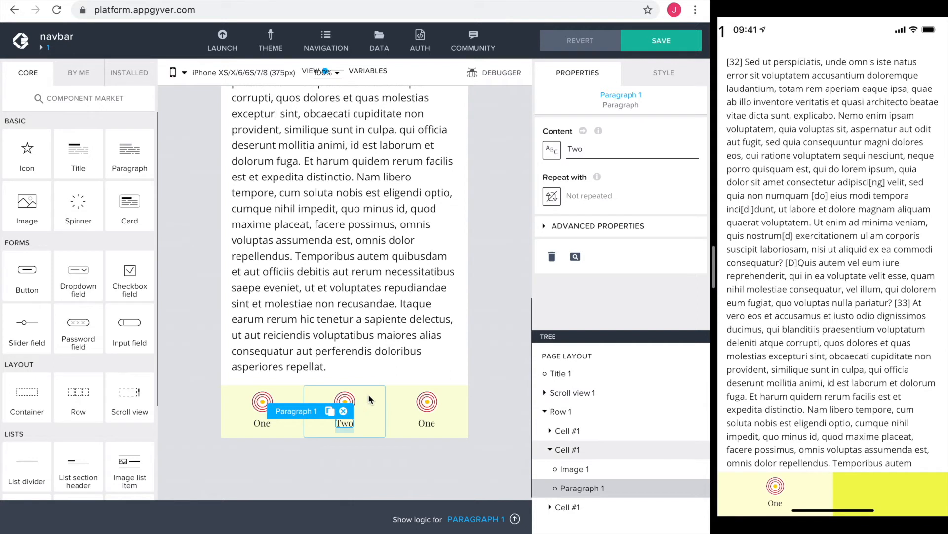
Make the middle cell's background colour formula check currentPage against "two"
click(344, 400)
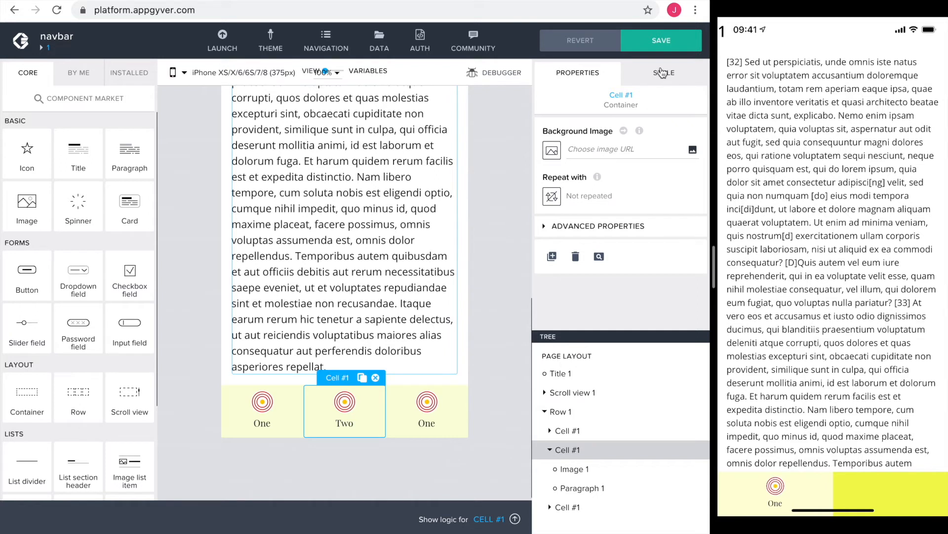
click(664, 72)
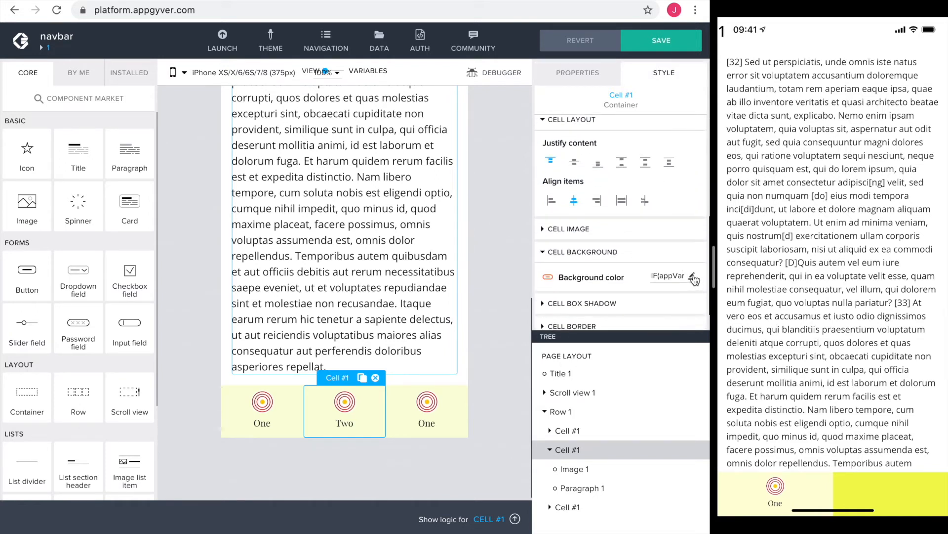
click(695, 279)
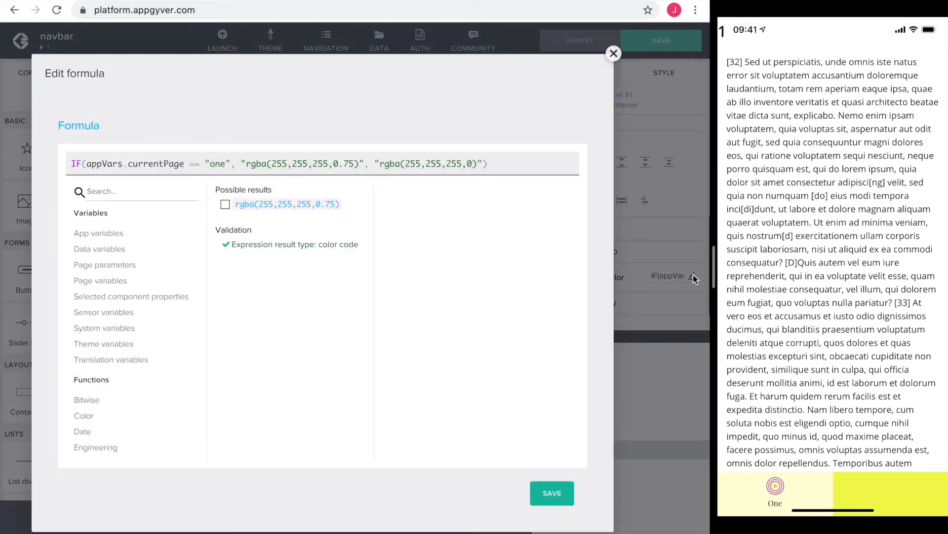
text(two)
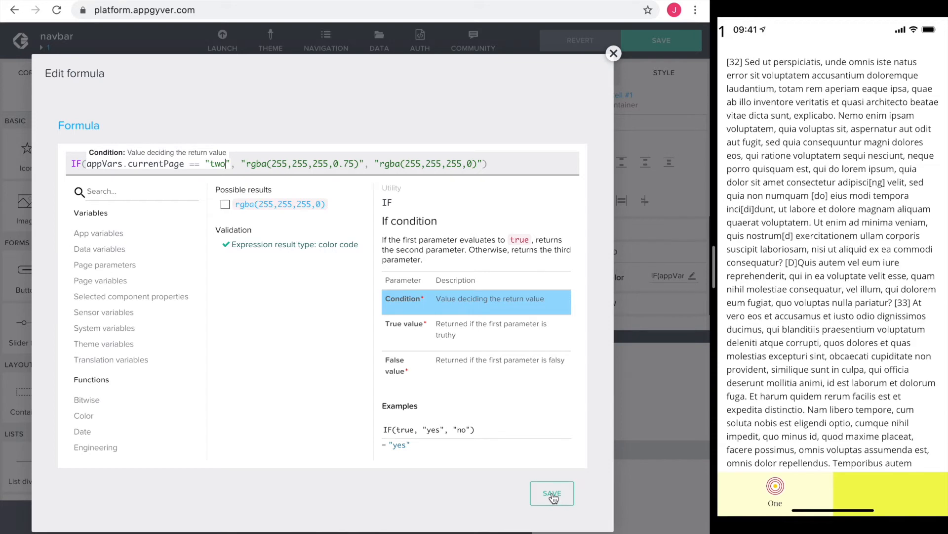
click(551, 493)
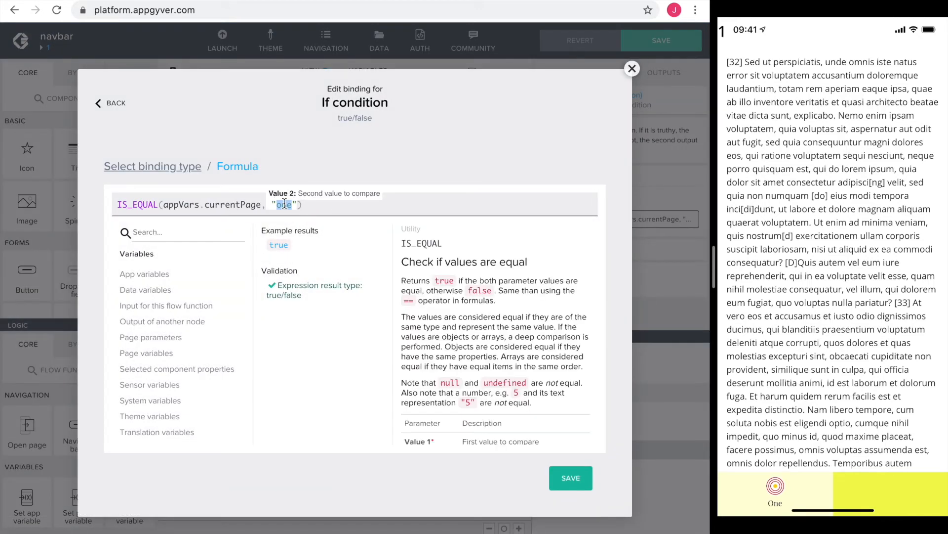
Set the middle tab's If condition to "two", Replace page to page 2, and currentPage to two
text(two)
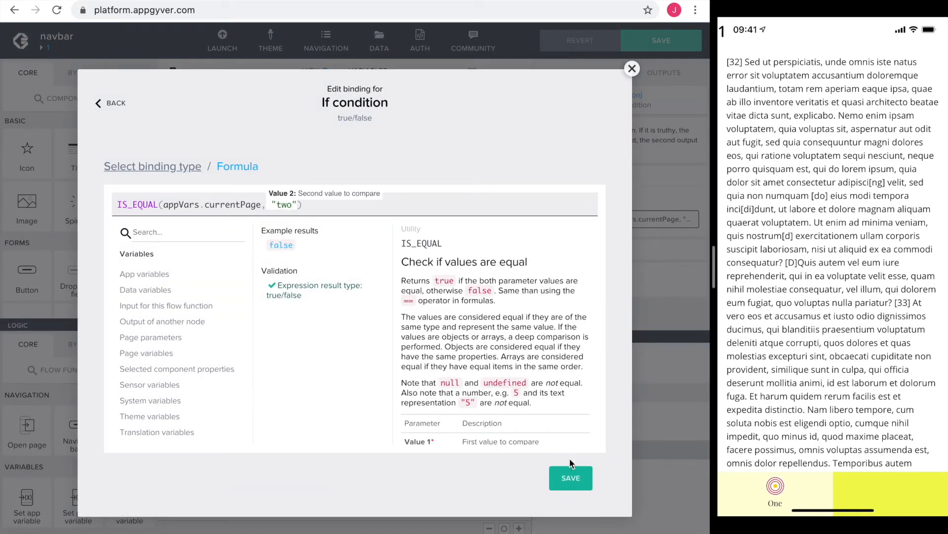
click(632, 69)
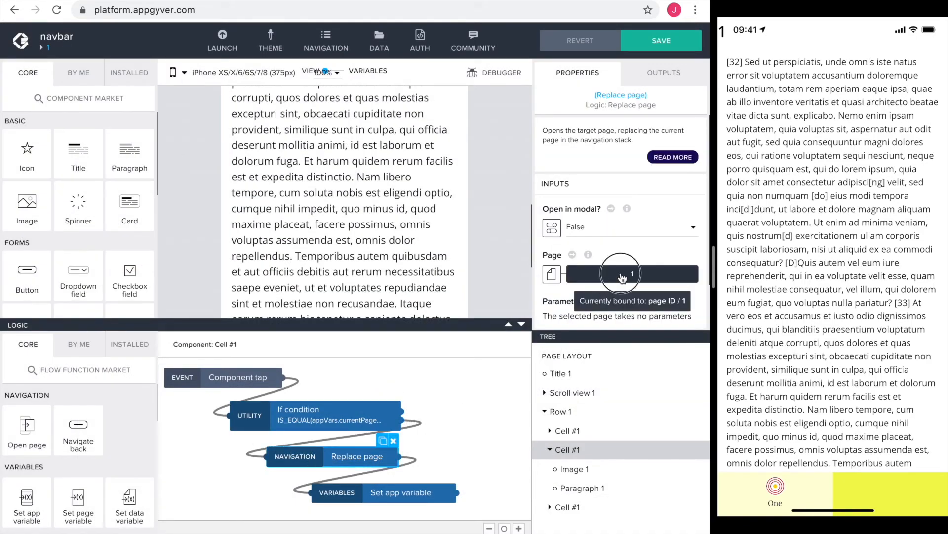
click(621, 273)
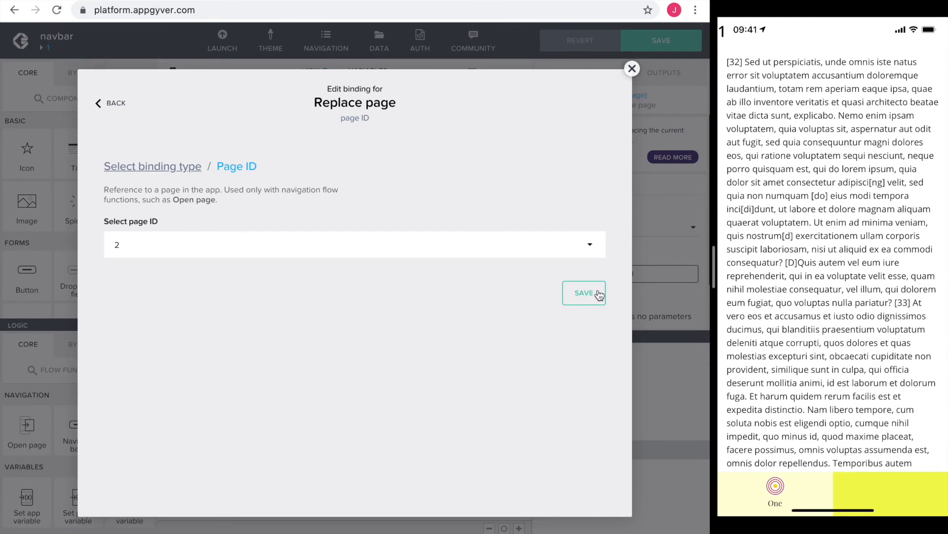
click(584, 292)
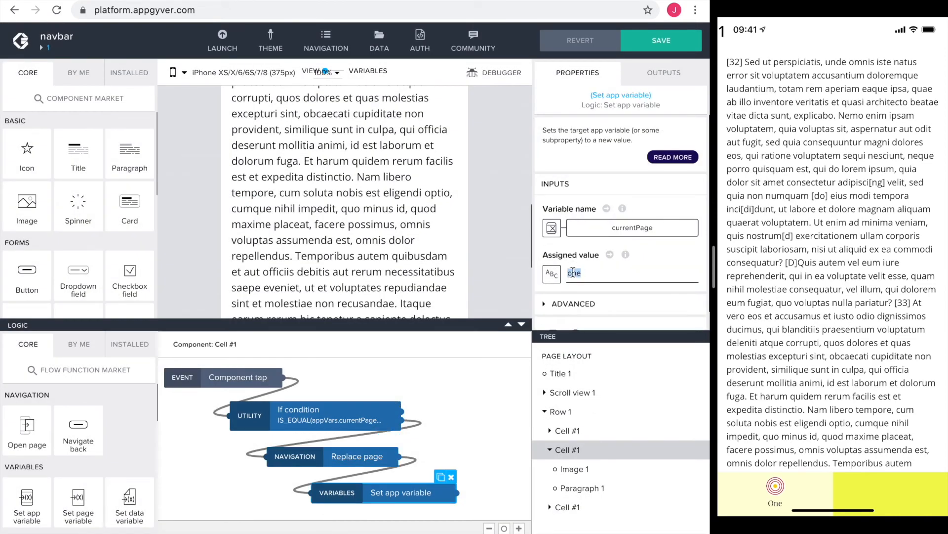
text(two)
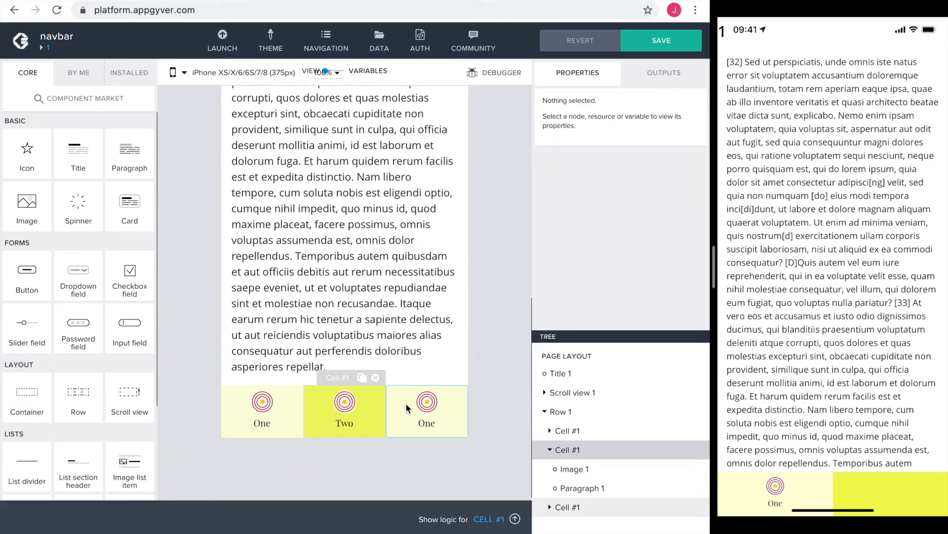
Make the third cell's background formula and If condition compare currentPage against "three"
click(427, 422)
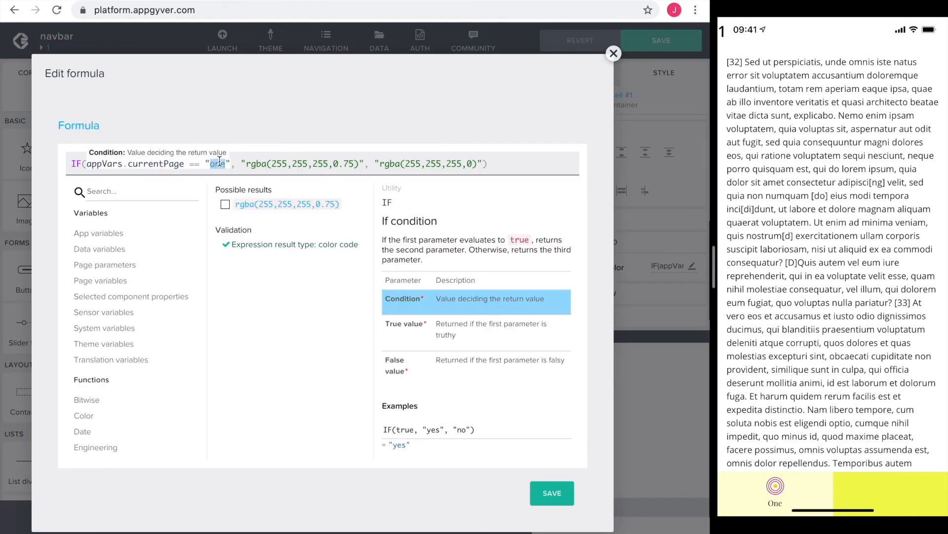
click(612, 53)
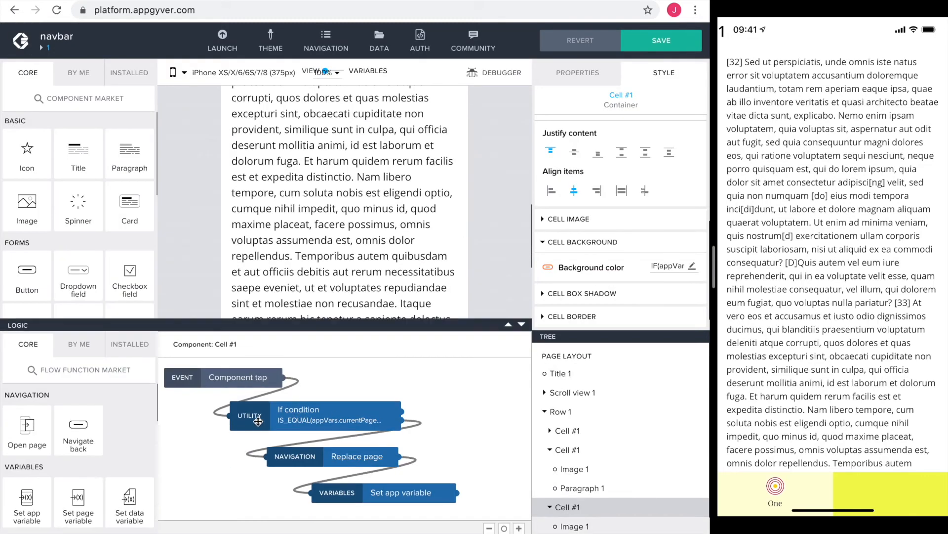
click(336, 414)
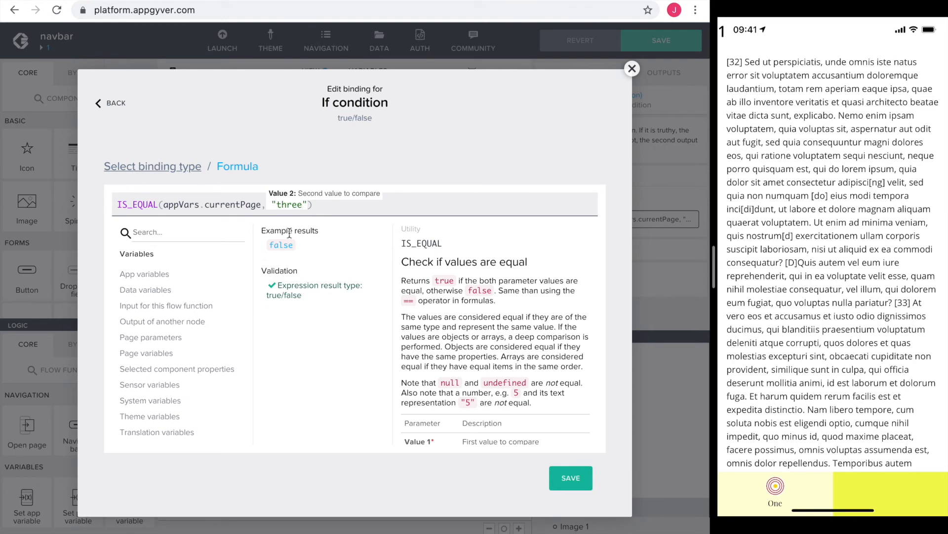
click(631, 68)
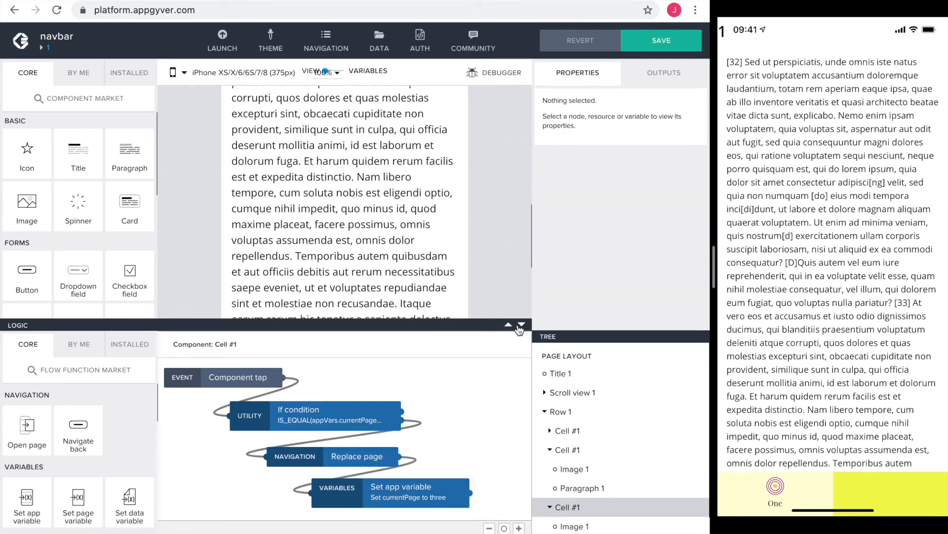
Rename Row 1 to Navbar, save, and turn it into a new reusable view component
click(559, 411)
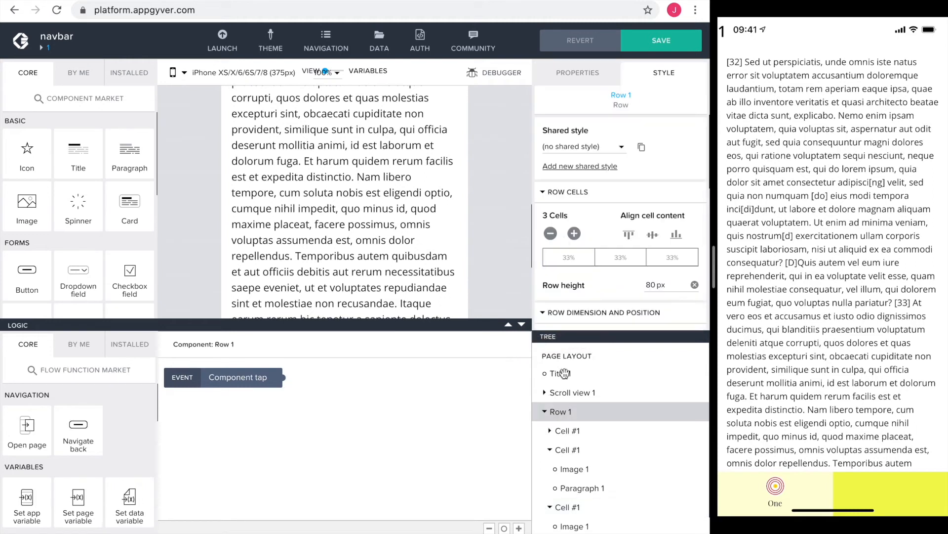
click(576, 72)
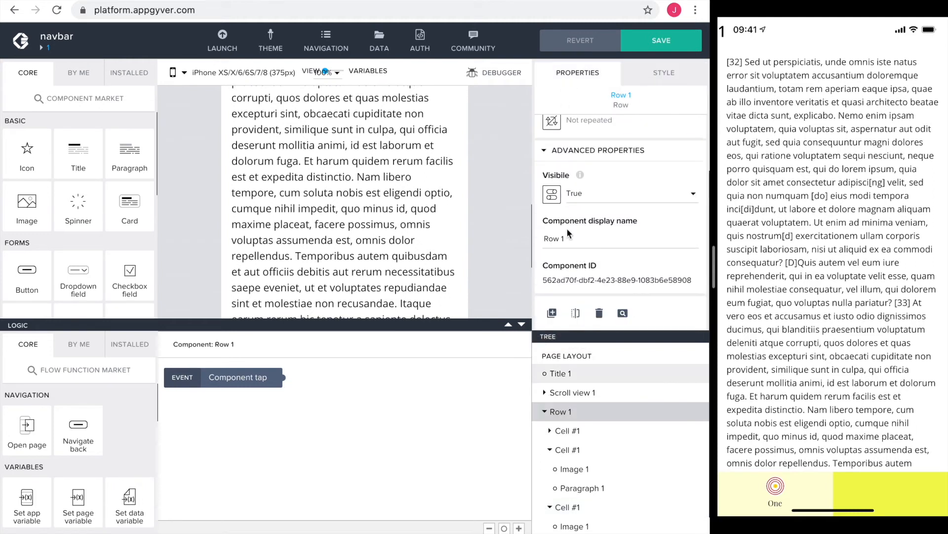
text(Navbar)
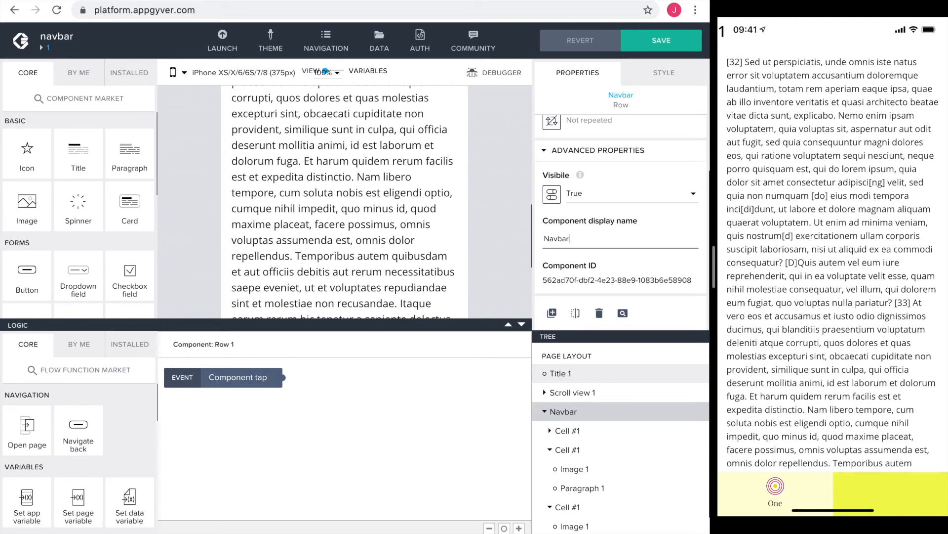
click(661, 39)
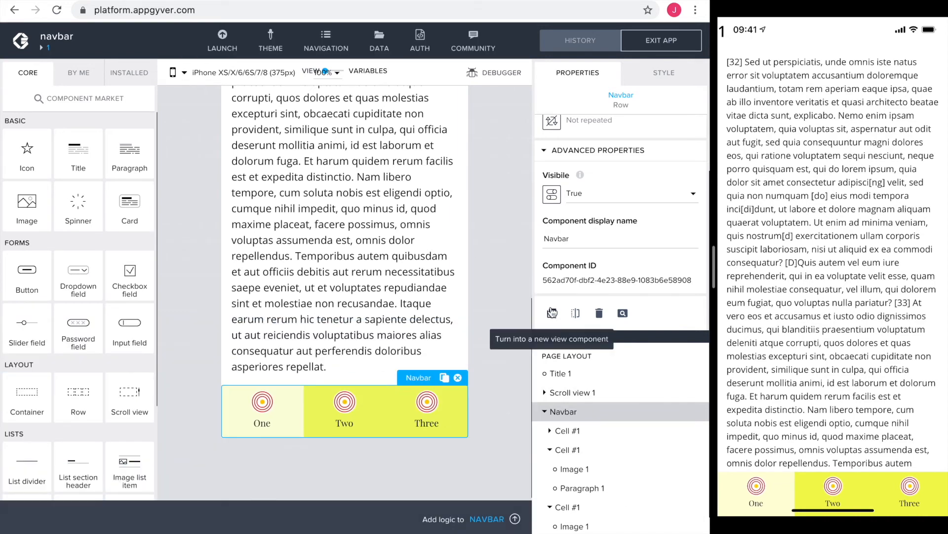
click(551, 313)
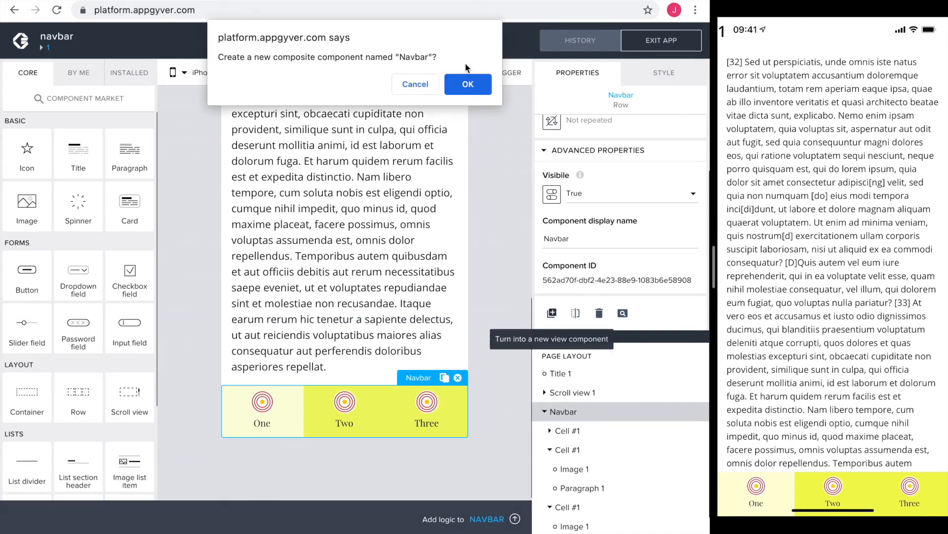
click(468, 84)
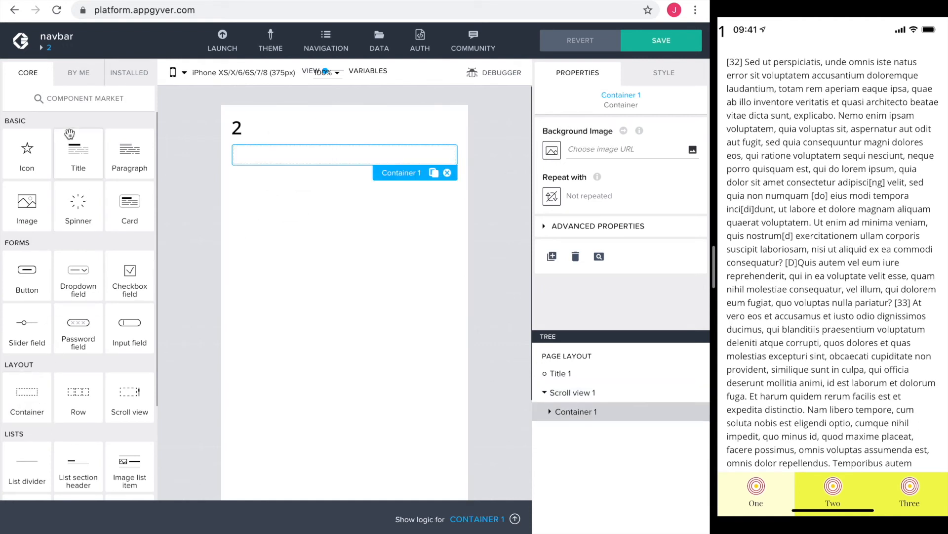
Add the Navbar component from By Me to page 2 and raise the scroll view's flex grow
click(78, 72)
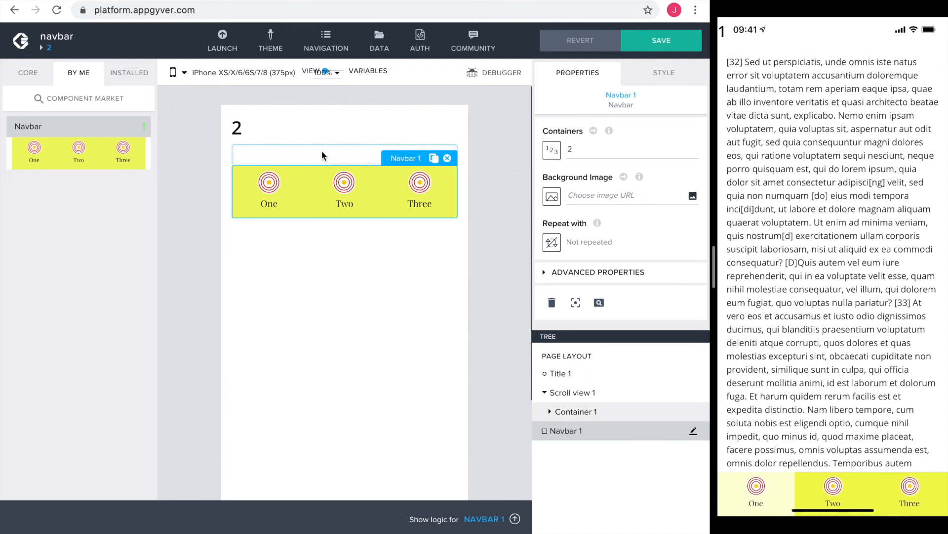
click(571, 392)
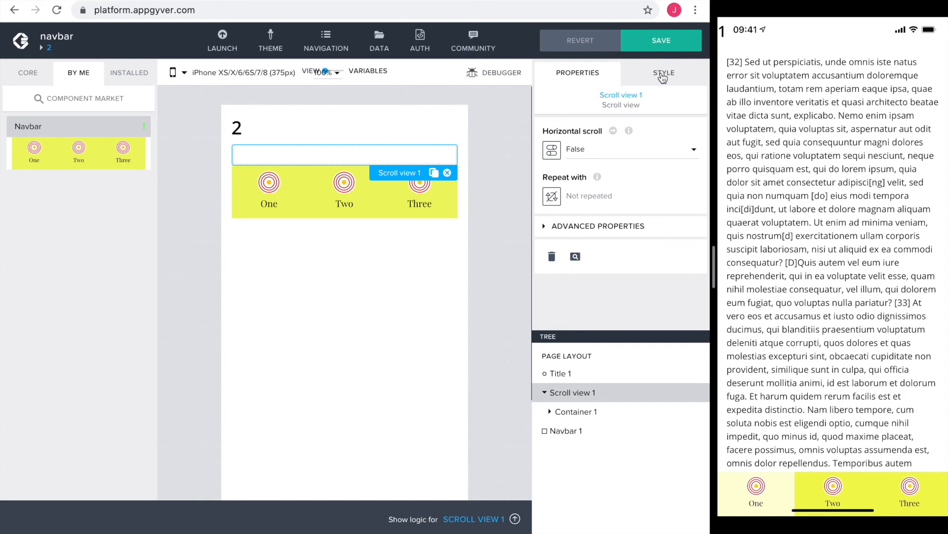
click(664, 72)
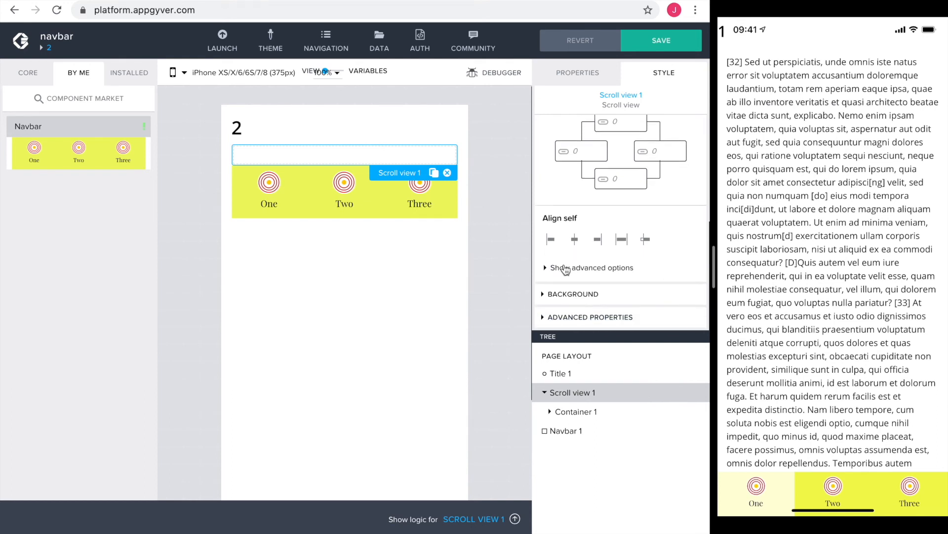
click(591, 267)
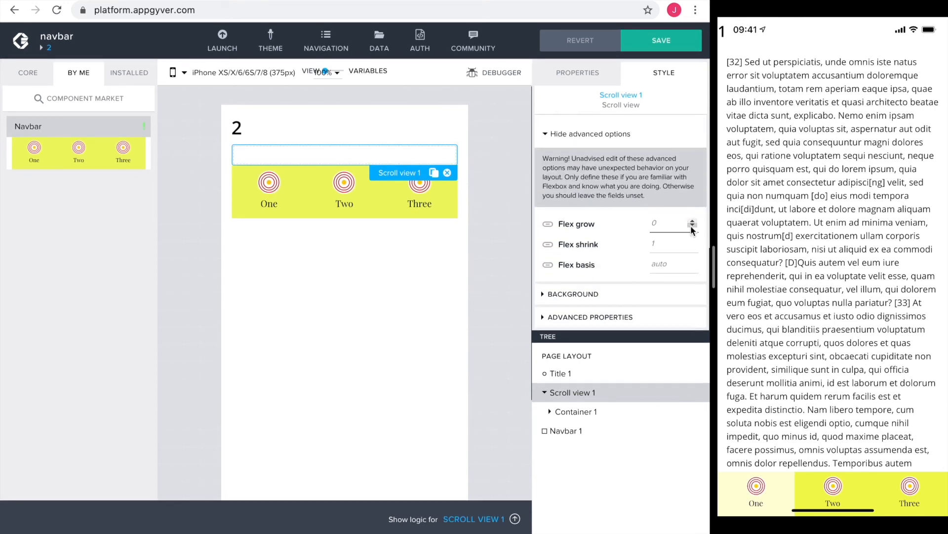
click(694, 221)
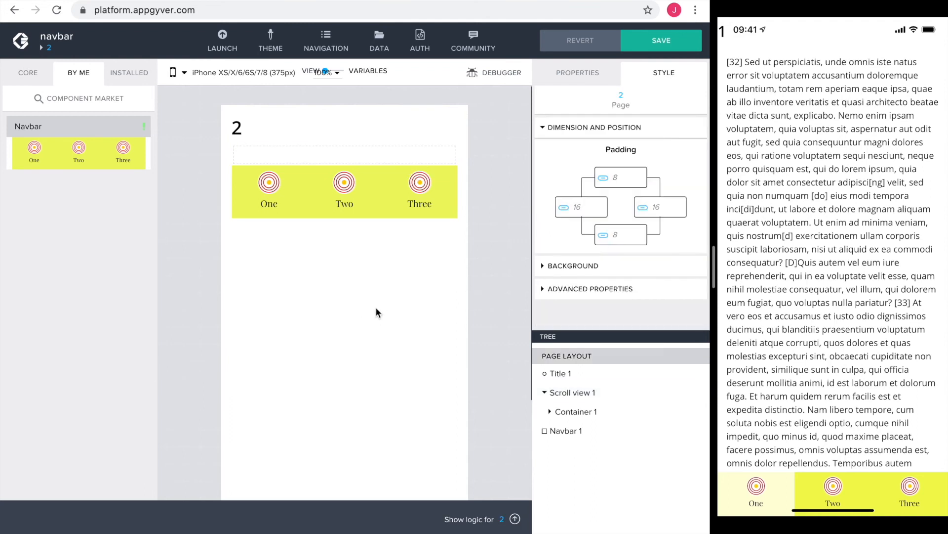
mouse_move(594, 259)
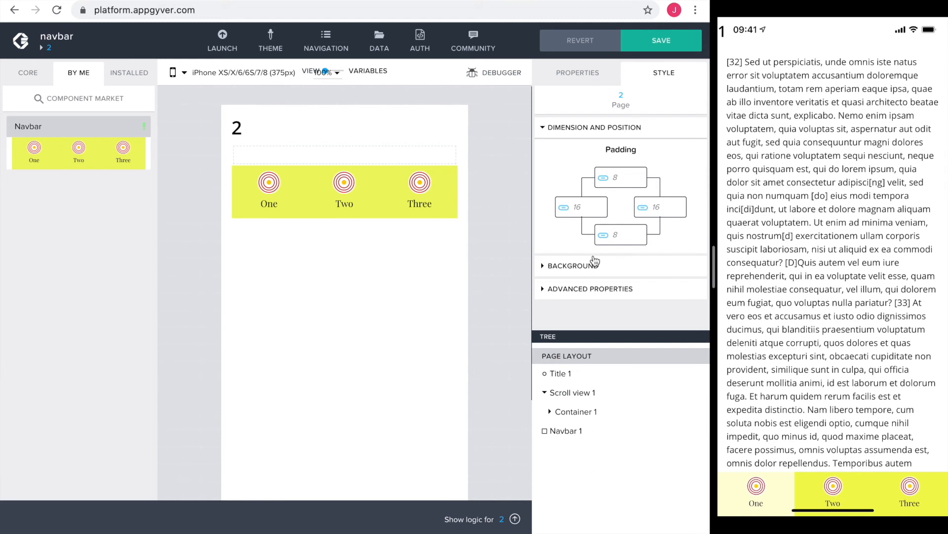
Disable scroll on page 2 and stretch it to the viewport height
click(591, 289)
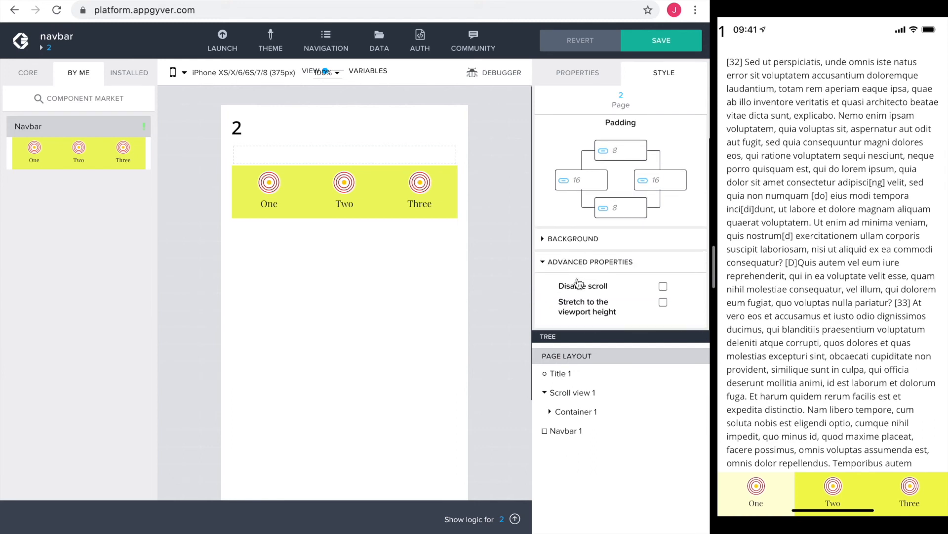
click(663, 287)
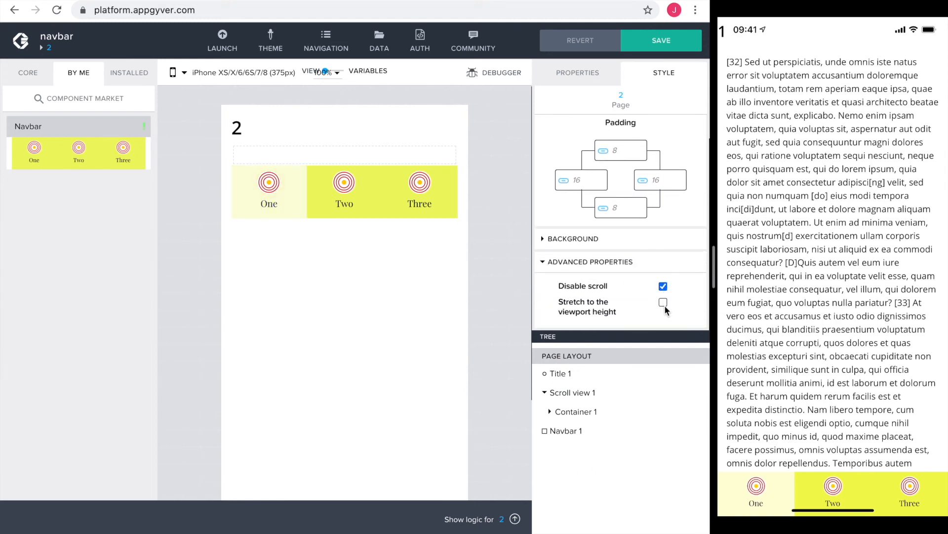
click(663, 303)
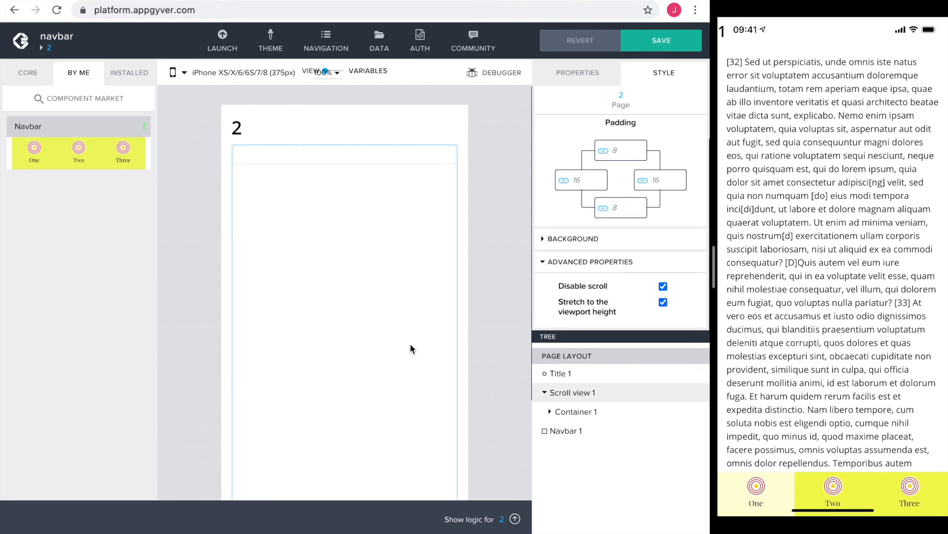
scroll(down, 3)
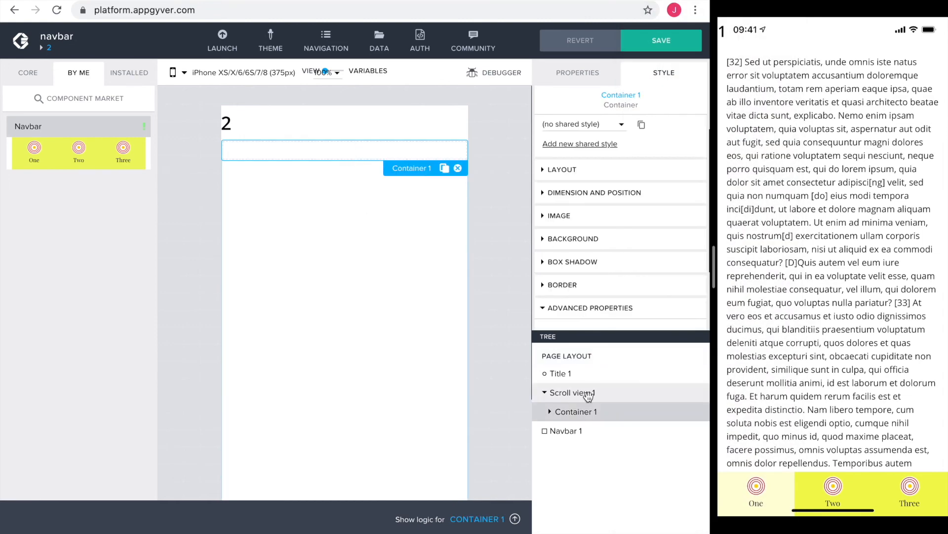
Give page 2's Container 1 margins of 8, 16, 16, 8 and save
click(562, 169)
text(8)
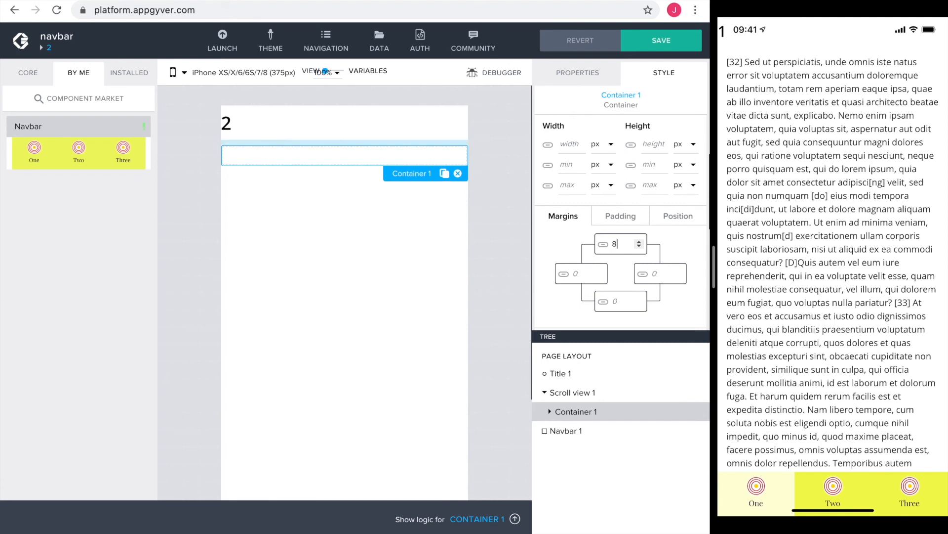
text(16)
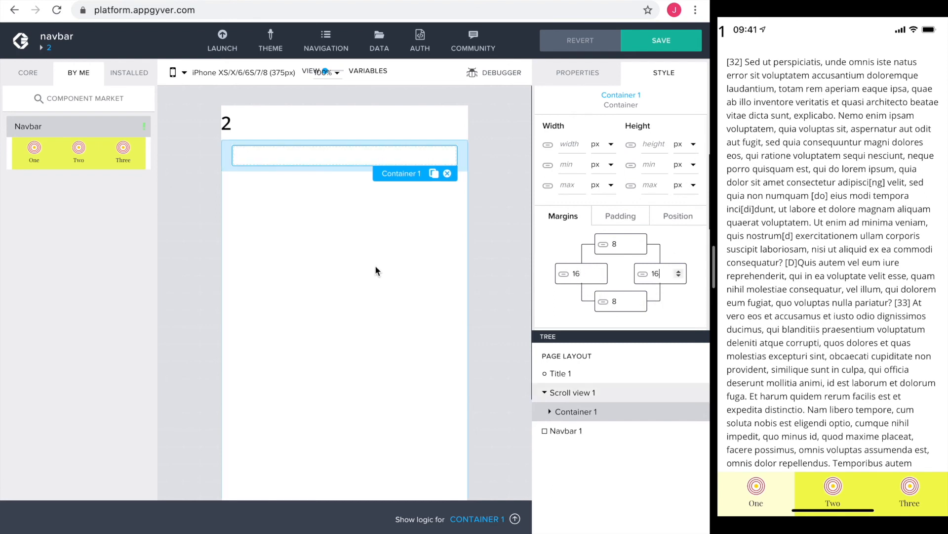
click(661, 39)
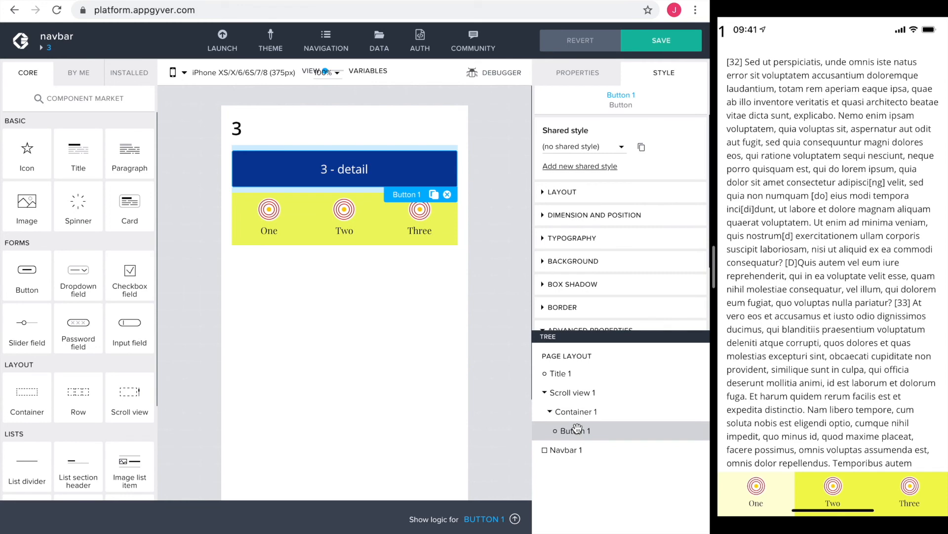
Give page 3's Container 1 margins of 8/16/16/8 around the 3 - detail button and save
click(572, 392)
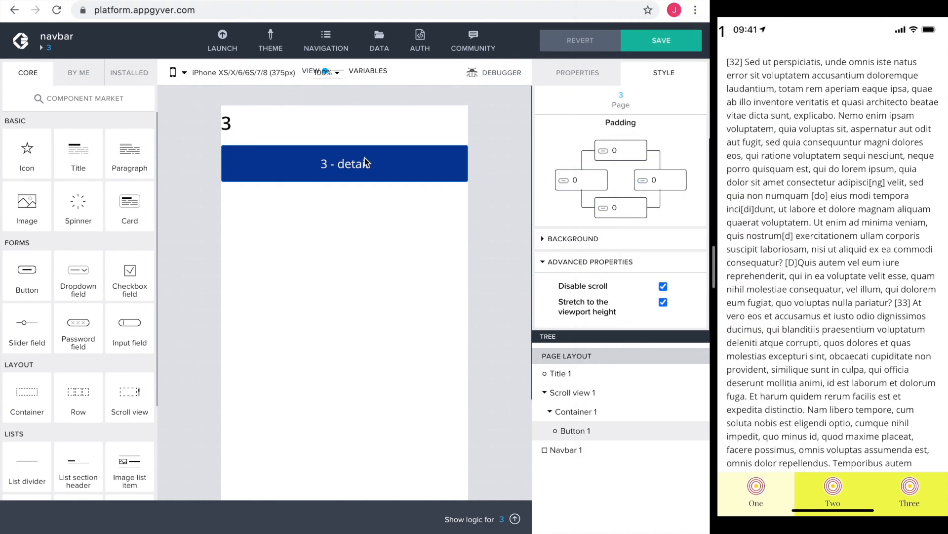
click(345, 169)
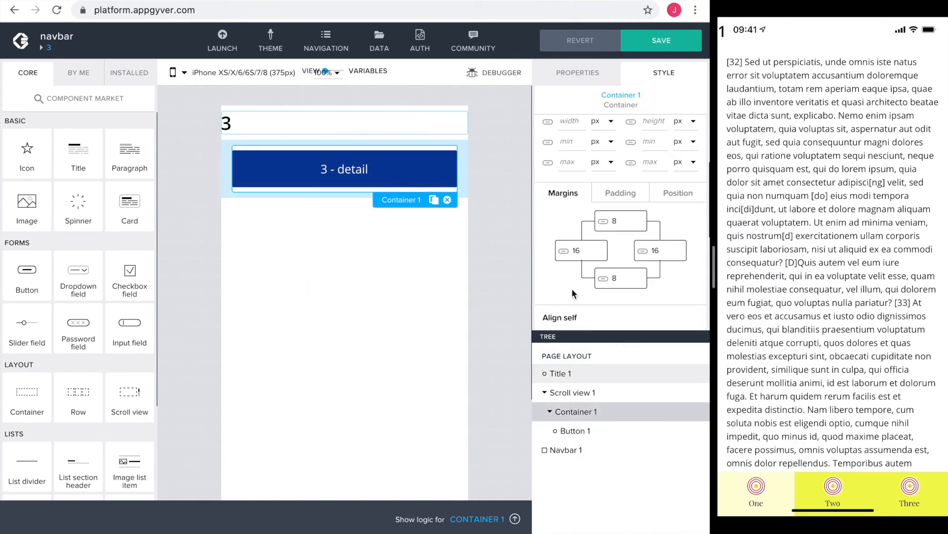
click(661, 39)
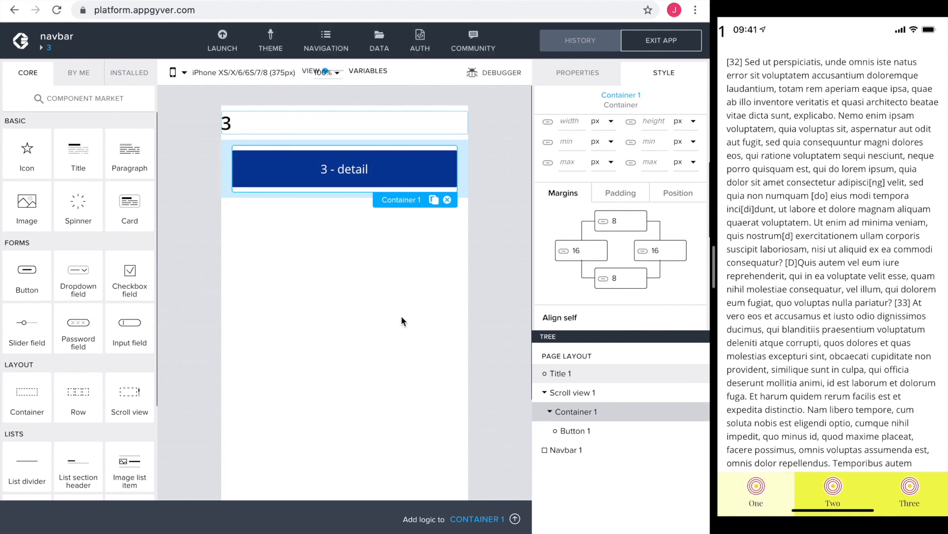
In the phone preview tap Three to reach page 3, then One to return and scroll page 1's text
click(832, 490)
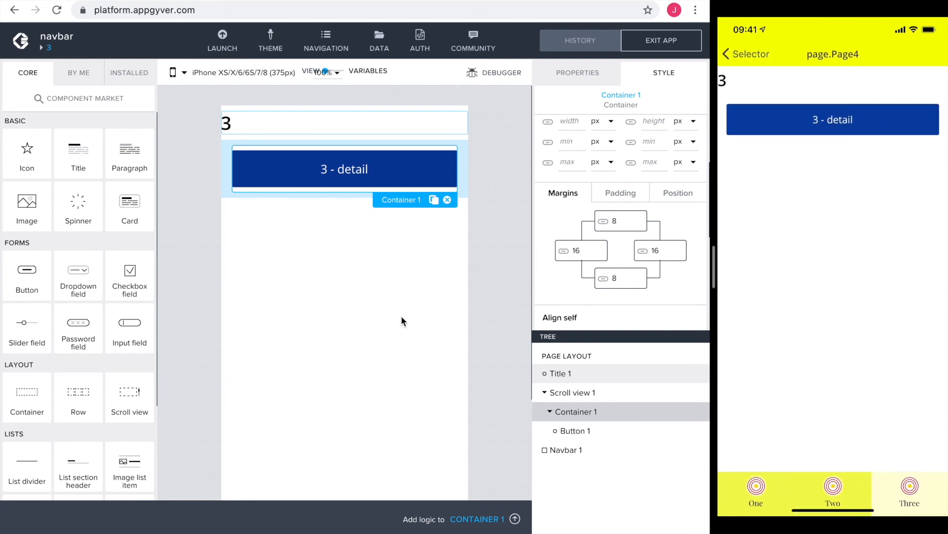
click(832, 120)
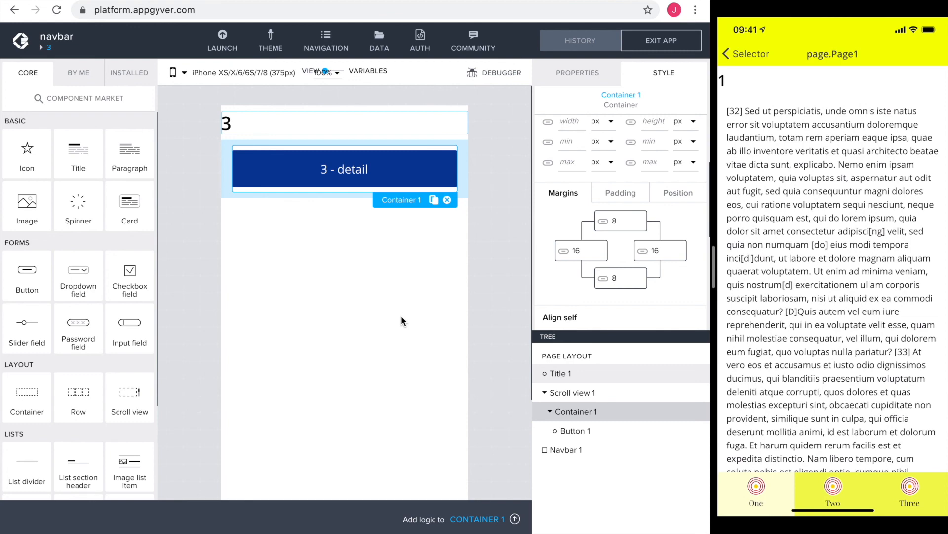
scroll(down, 3)
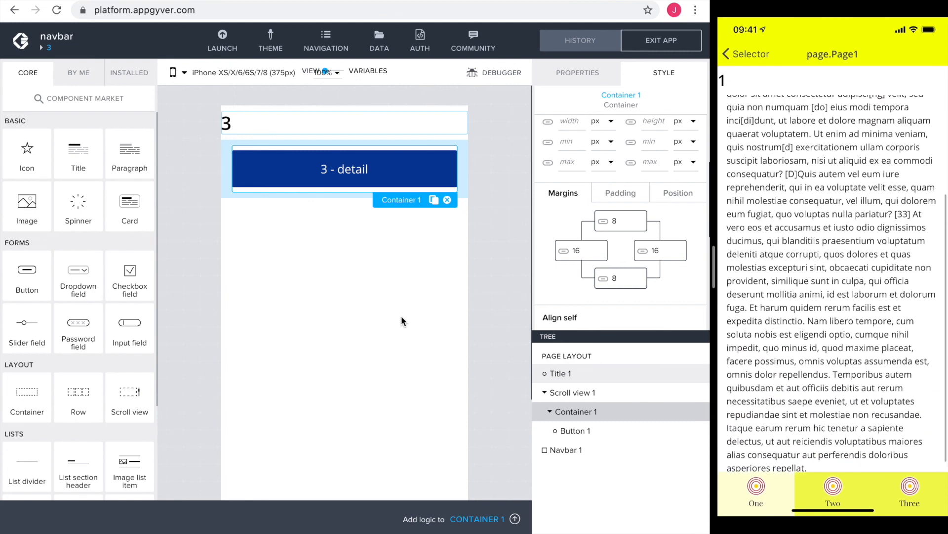
scroll(down, 3)
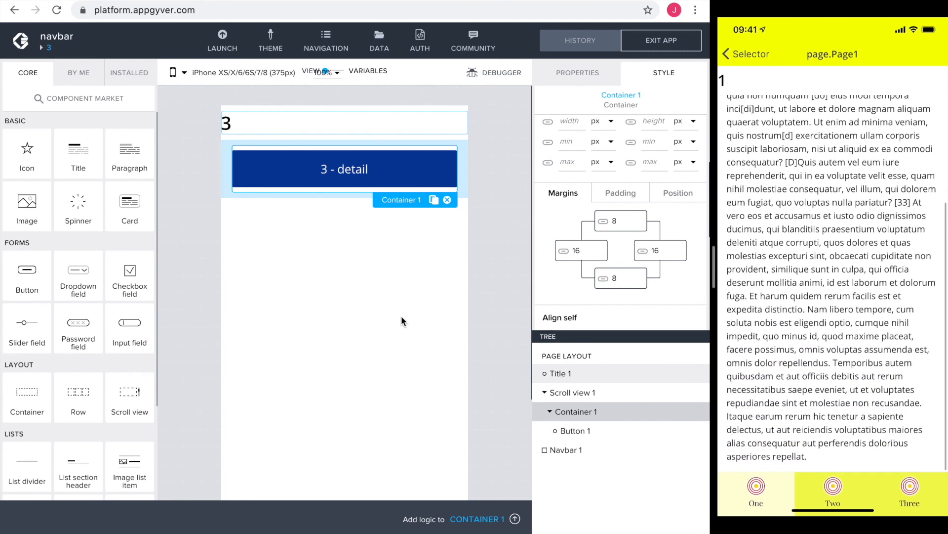